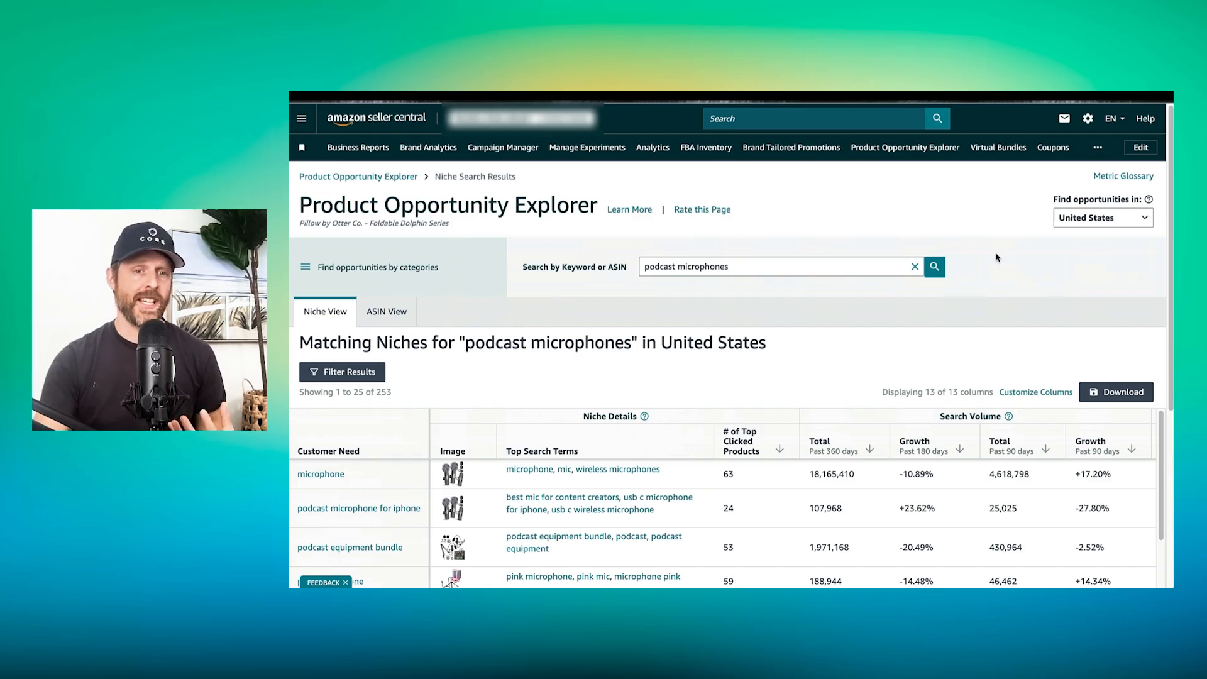
# - Open the 'microphone' niche's detail page from the Customer Need column
pyautogui.scroll(-3)
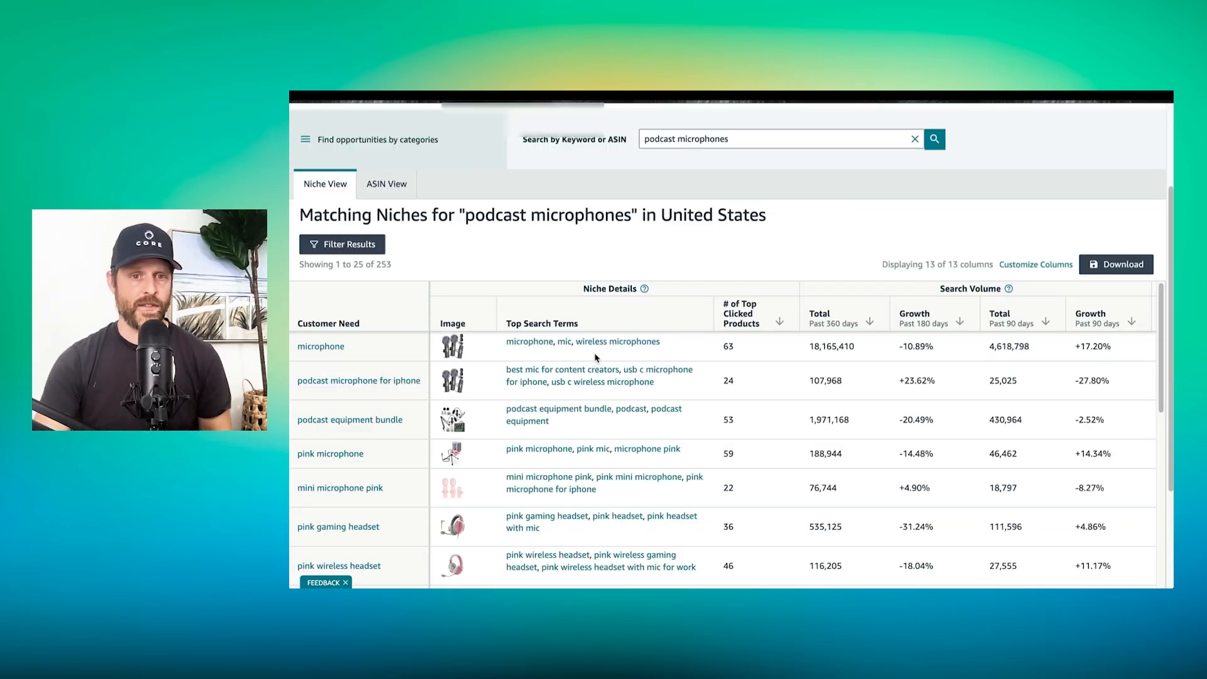
pyautogui.moveTo(320, 347)
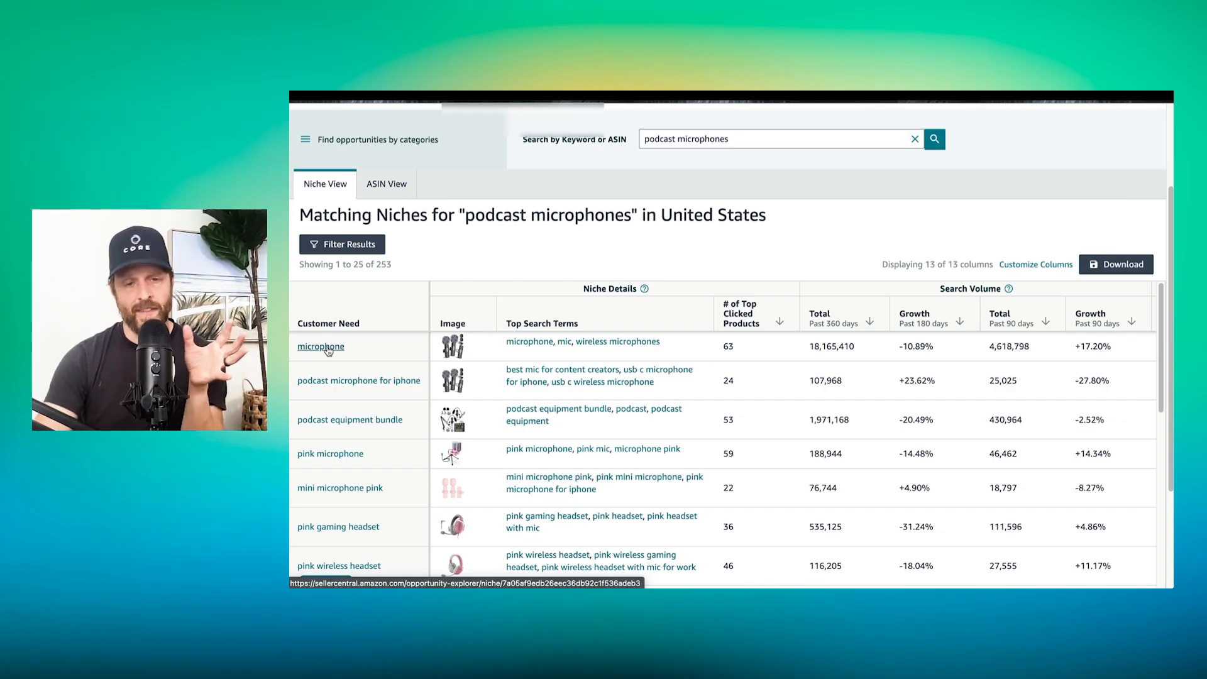
pyautogui.click(321, 347)
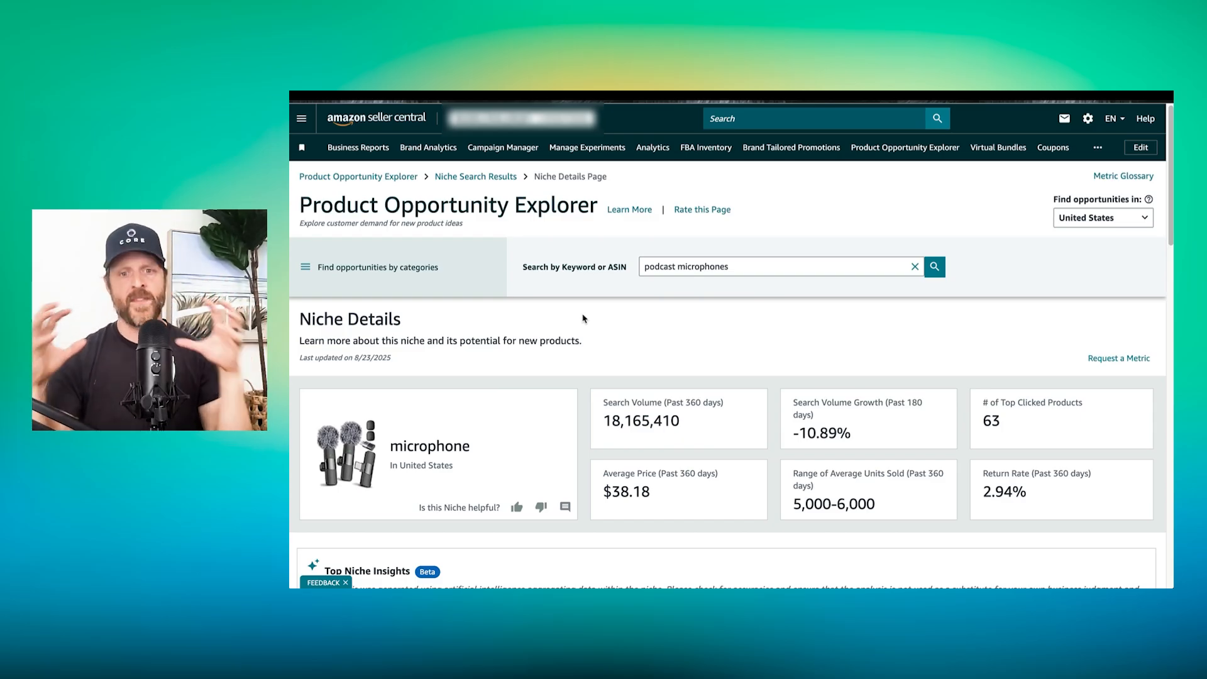
# - Review the niche figures: 18,165,410 searches, -10.89% growth, $38.18 average price and search-terms breakdown
pyautogui.scroll(-3)
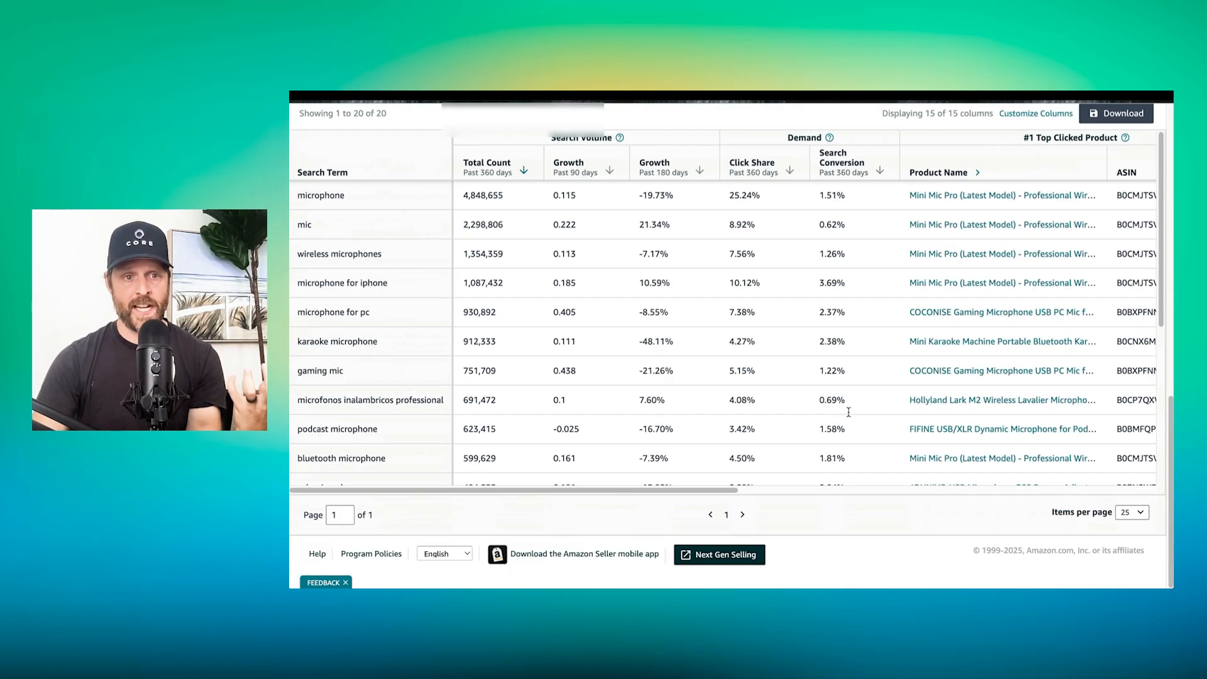
pyautogui.scroll(3)
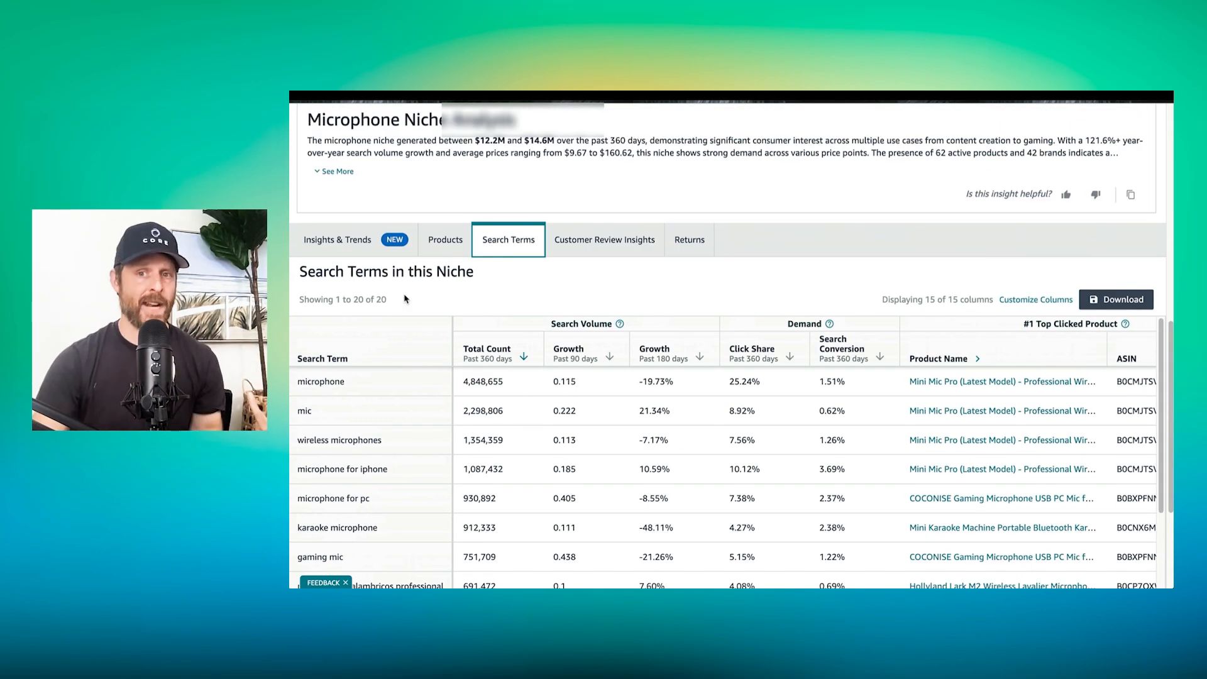
pyautogui.scroll(-3)
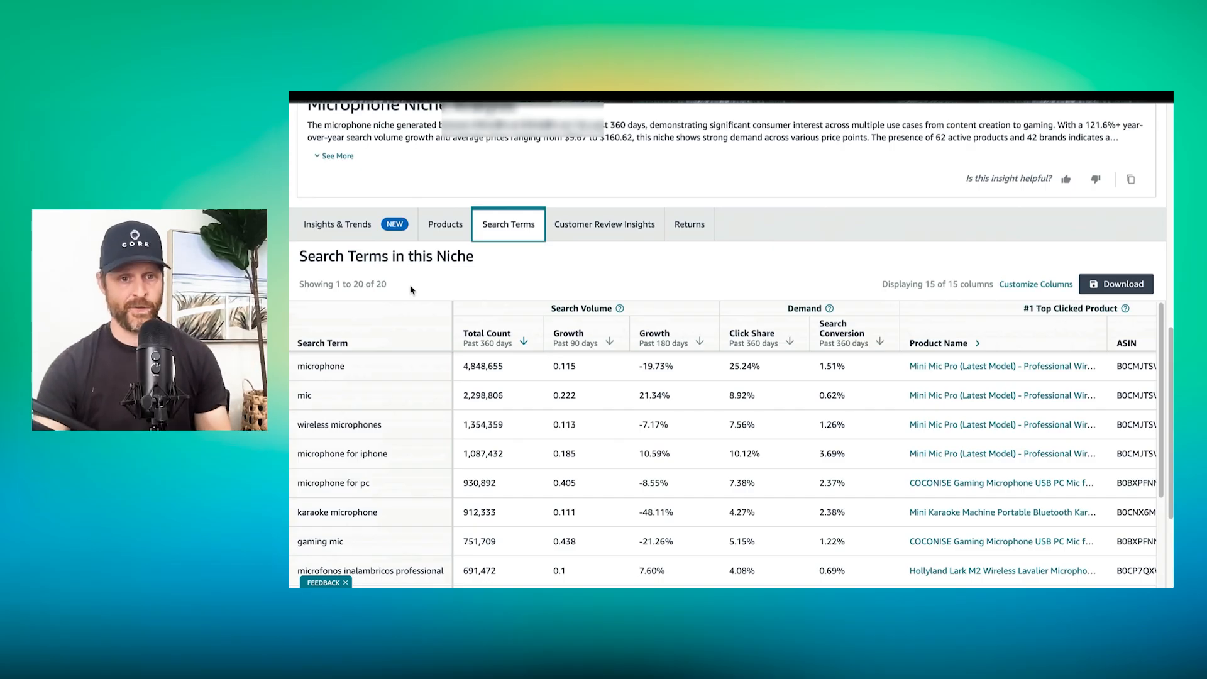
pyautogui.scroll(-3)
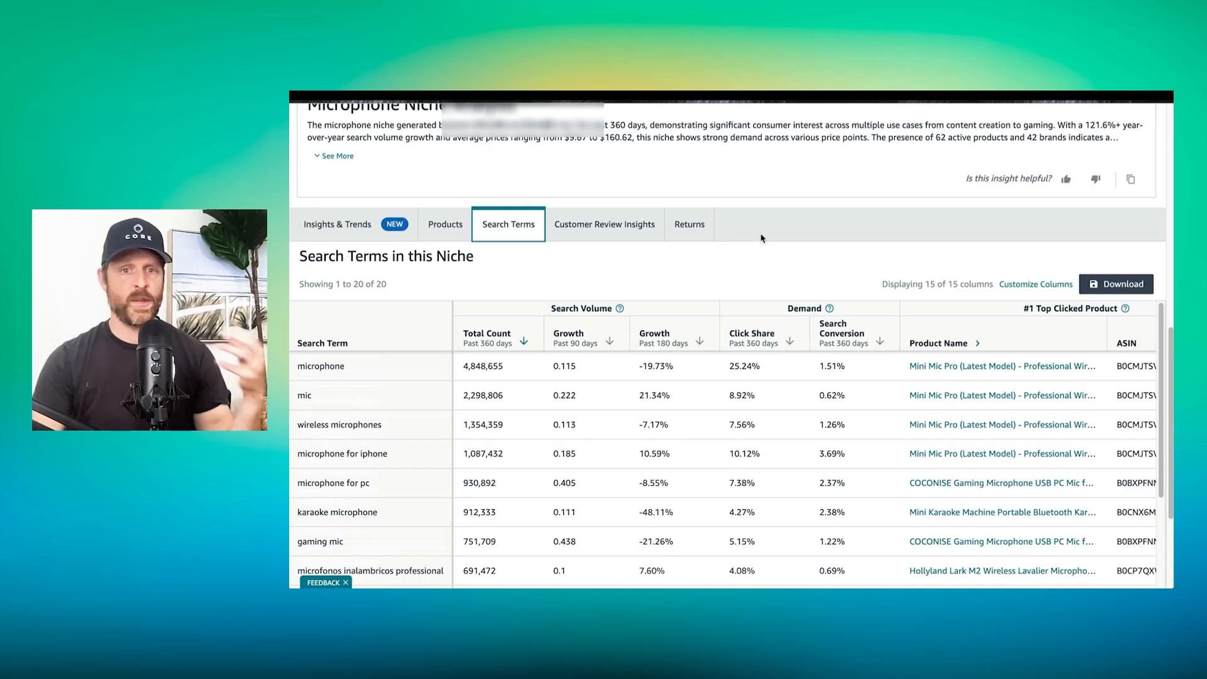
pyautogui.scroll(-3)
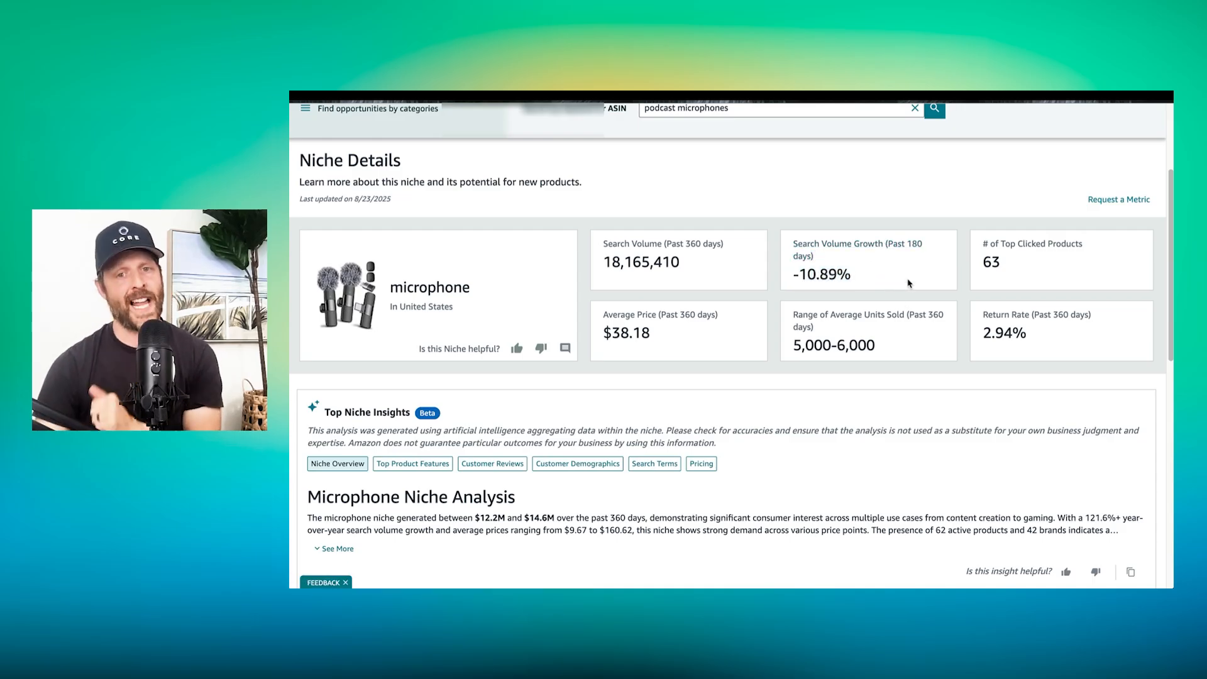
pyautogui.moveTo(901, 297)
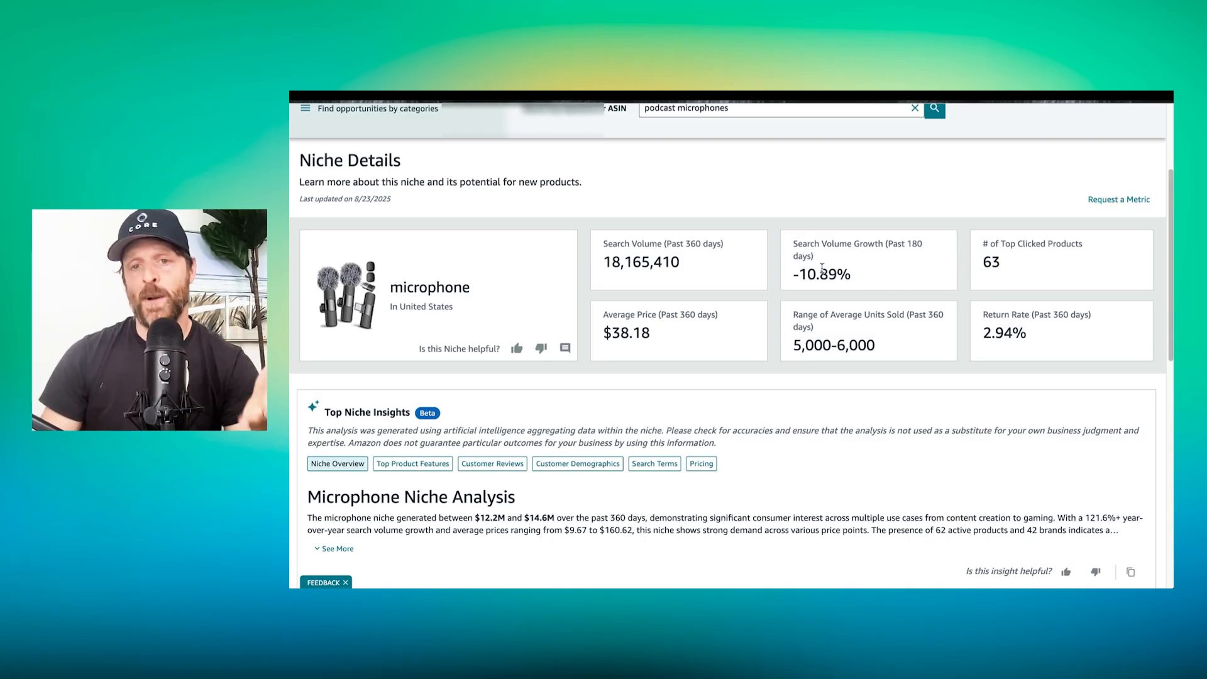
pyautogui.moveTo(867, 252)
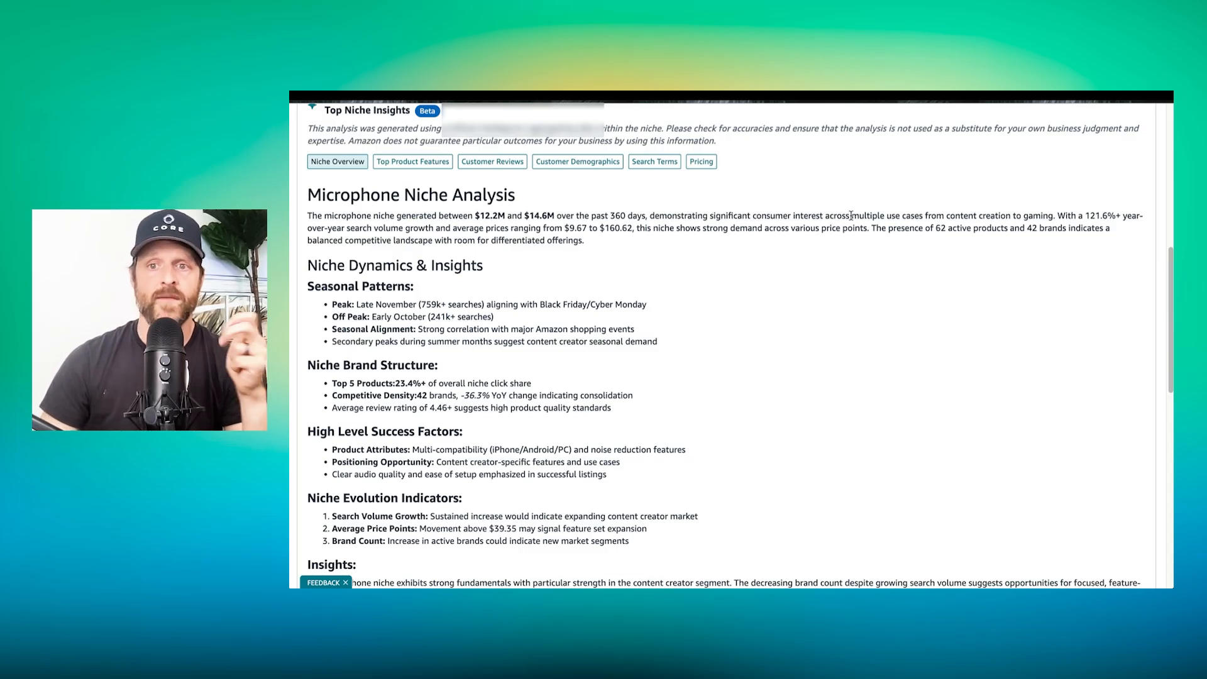
# - Highlight the year-over-year growth sentence in the expanded analysis, then clear the highlight
pyautogui.moveTo(1055, 215); pyautogui.dragTo(1109, 228)
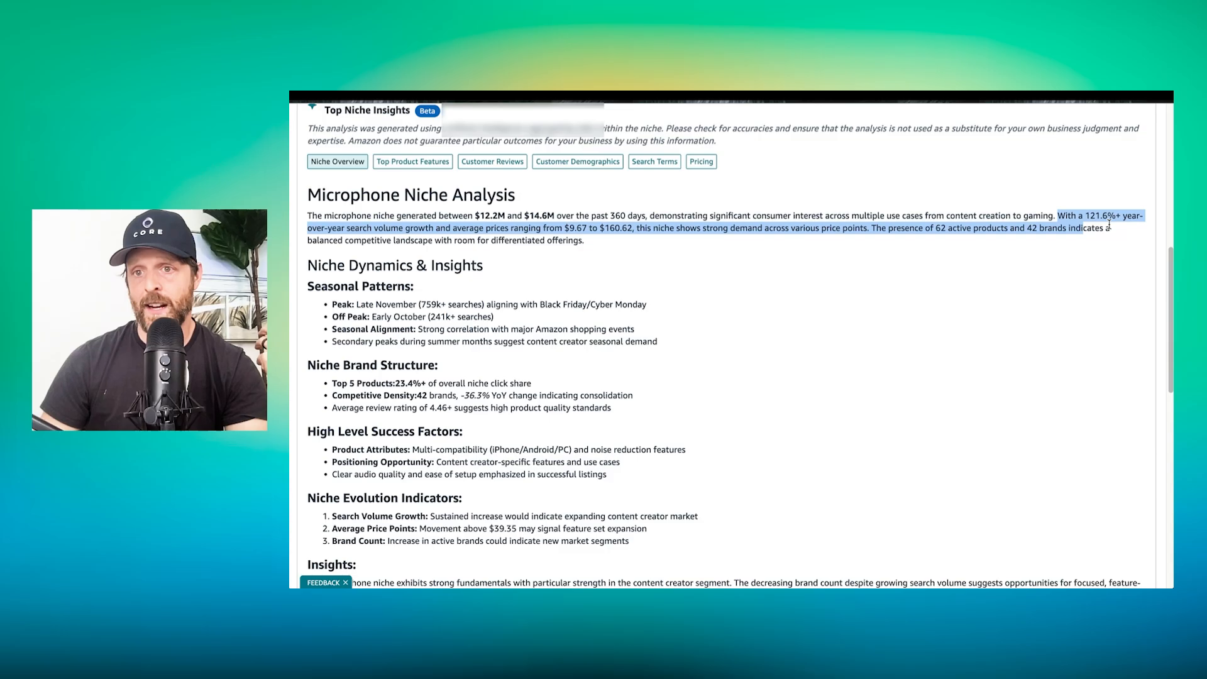
pyautogui.click(1108, 229)
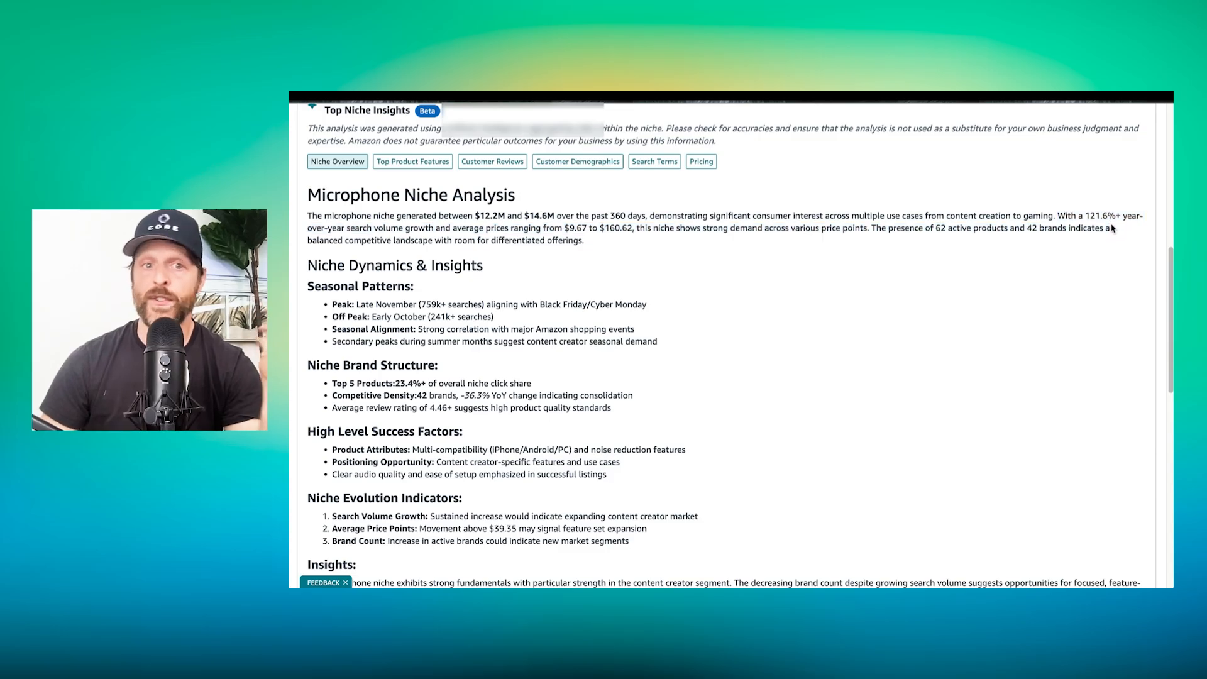
pyautogui.moveTo(616, 269)
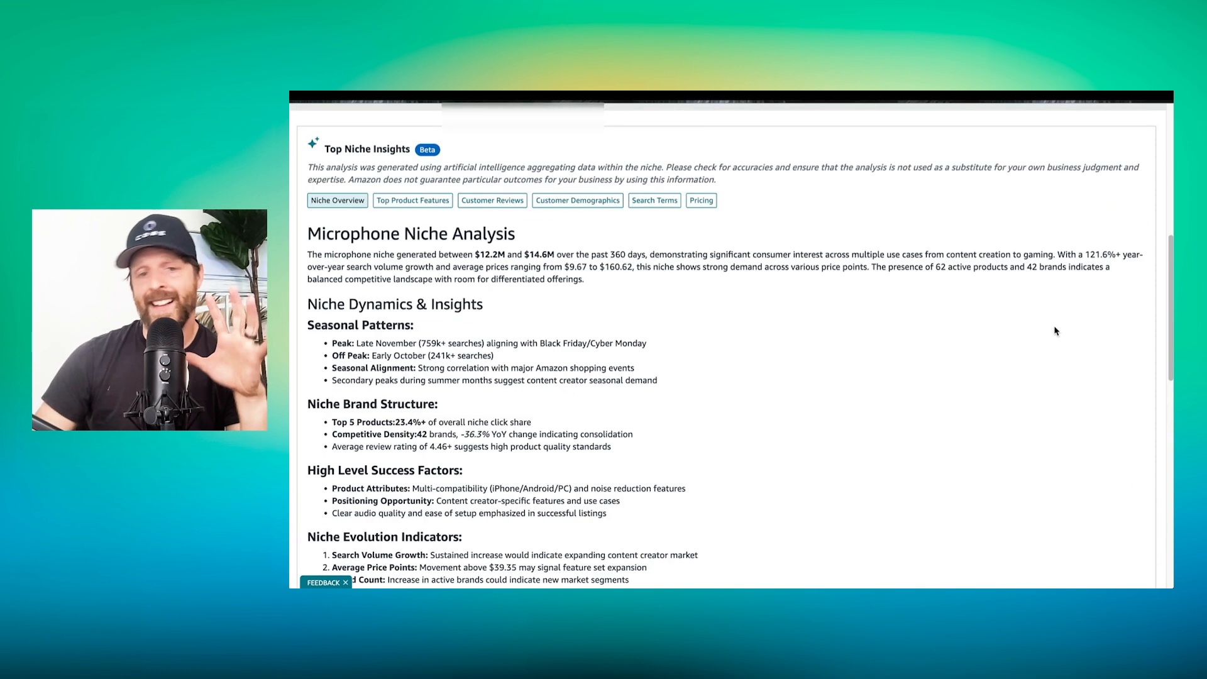
pyautogui.scroll(3)
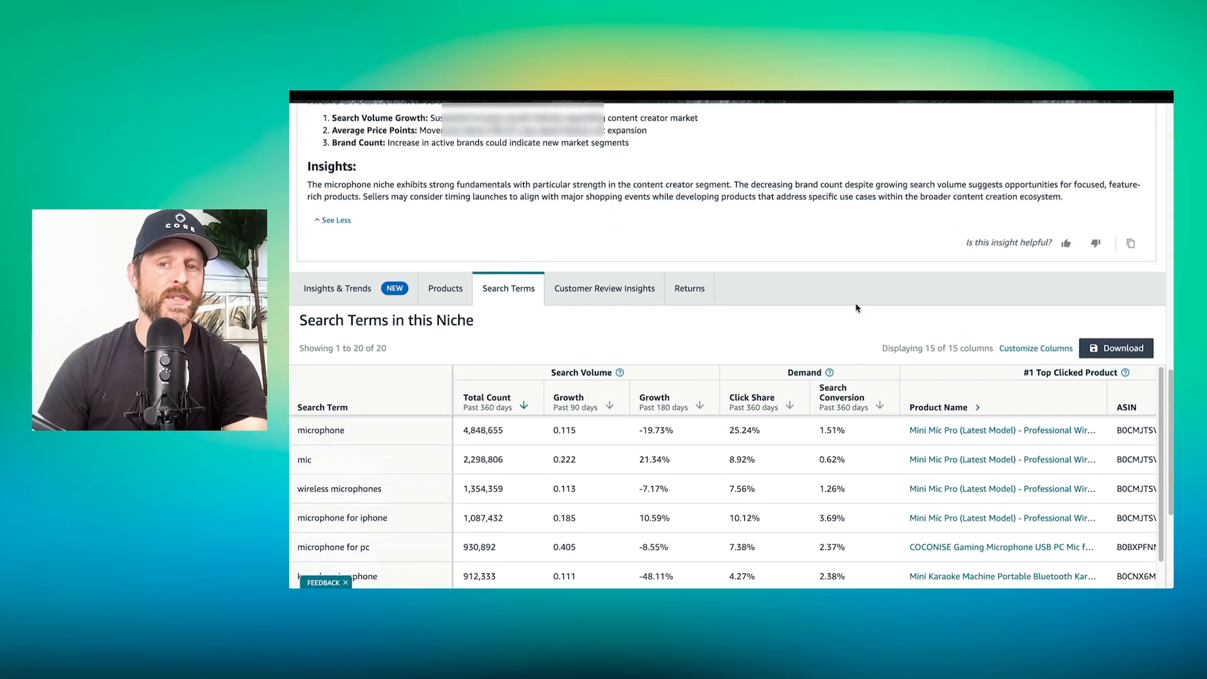
pyautogui.click(337, 203)
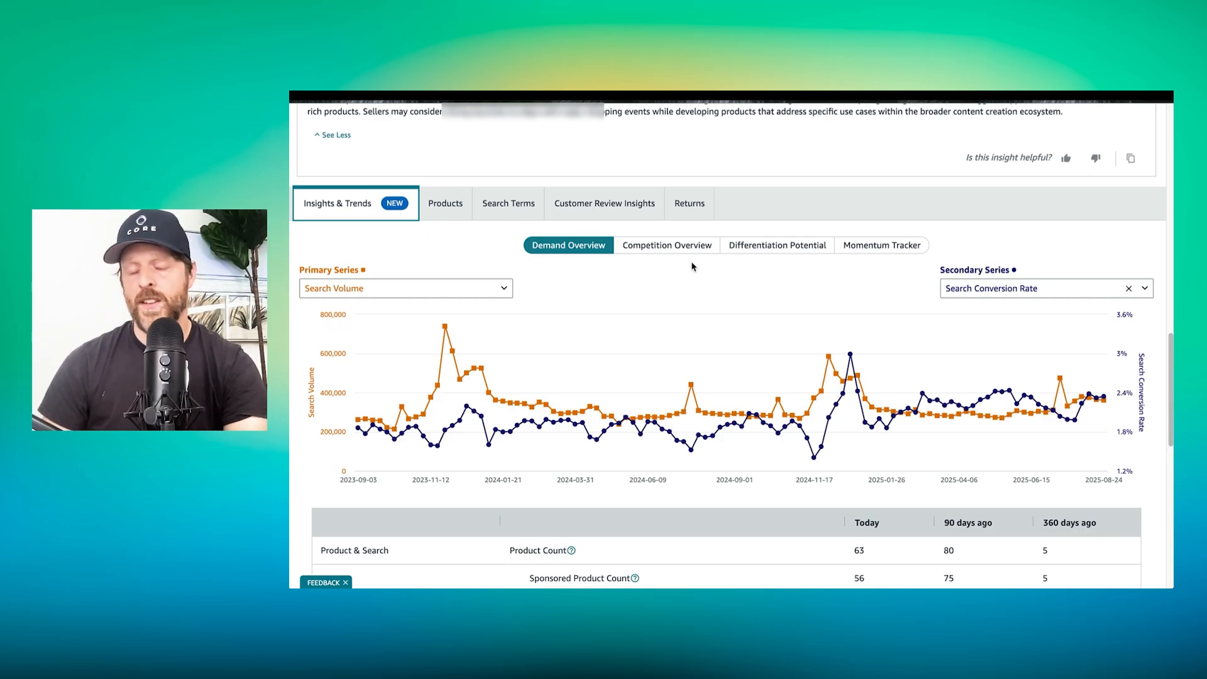
pyautogui.click(405, 288)
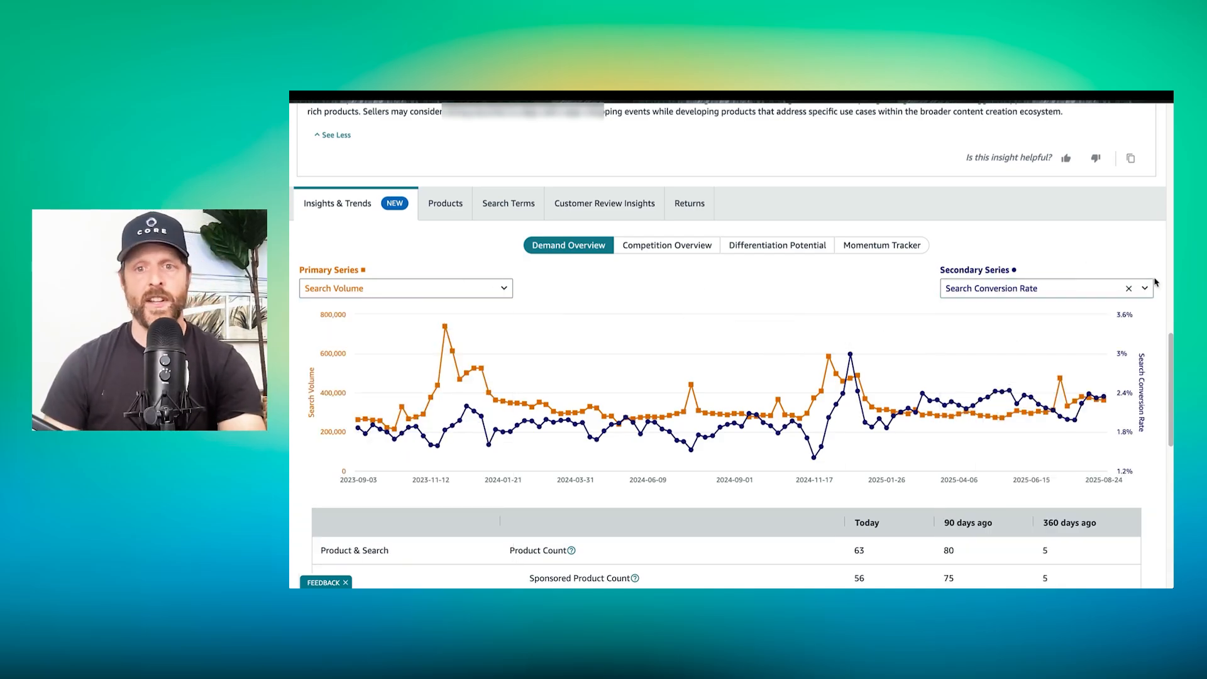
pyautogui.moveTo(763, 268)
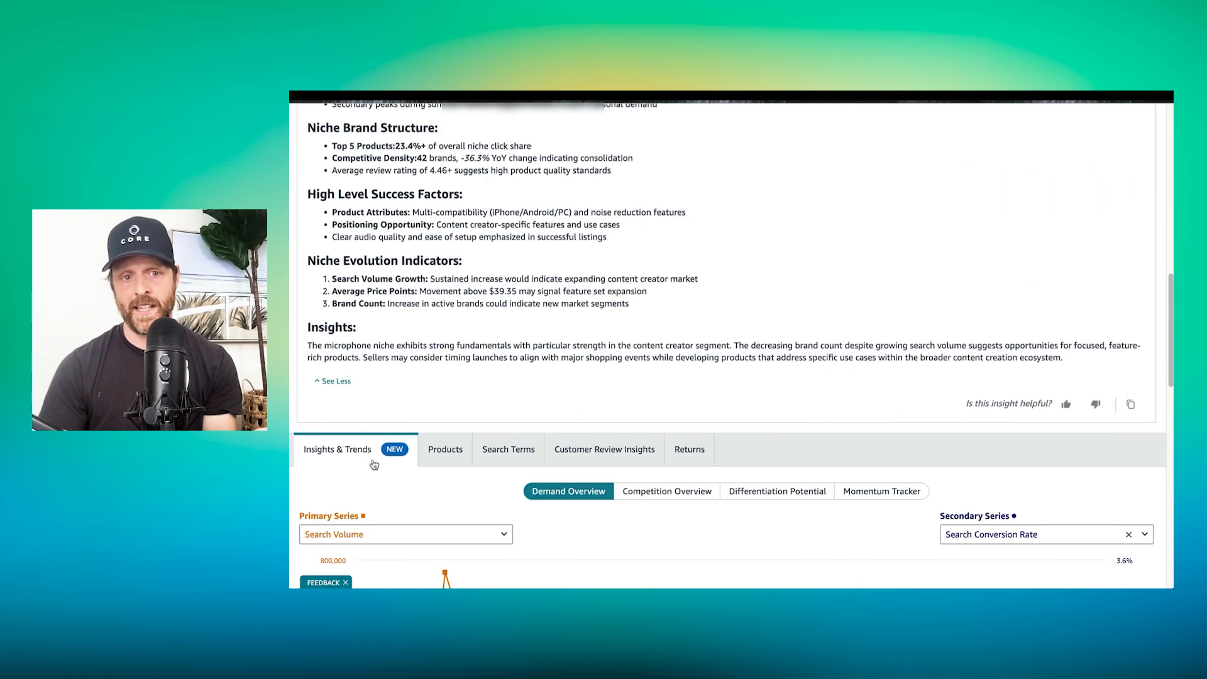
pyautogui.scroll(-3)
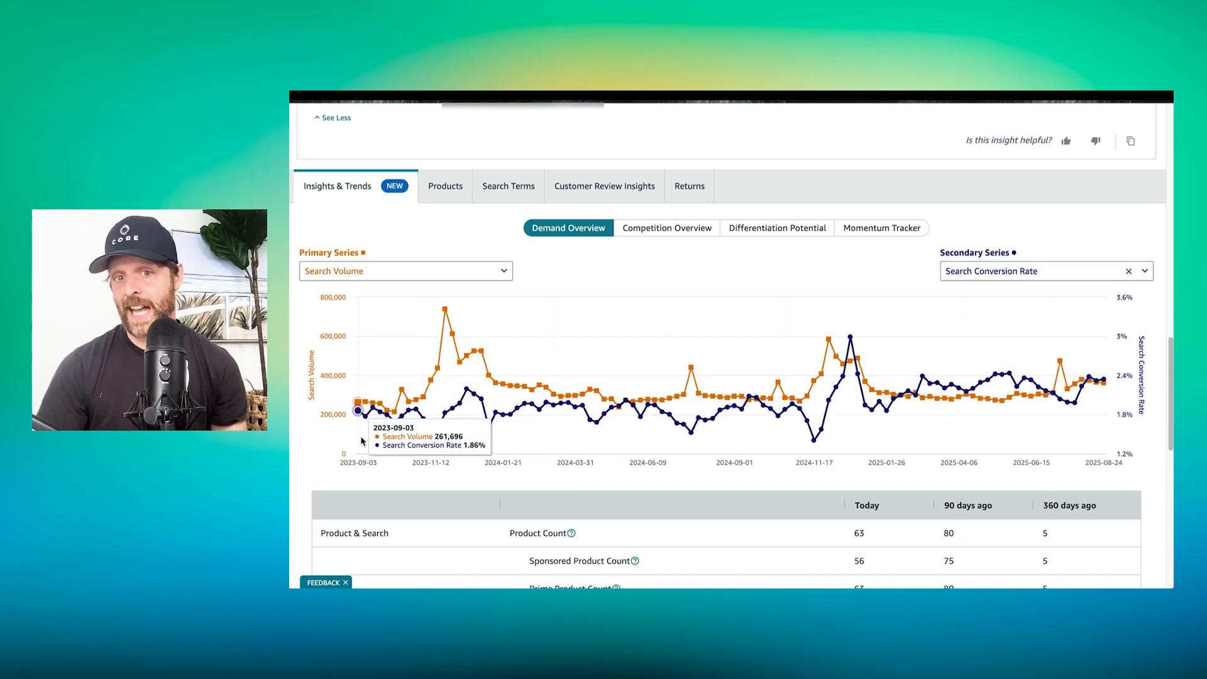
pyautogui.moveTo(374, 432)
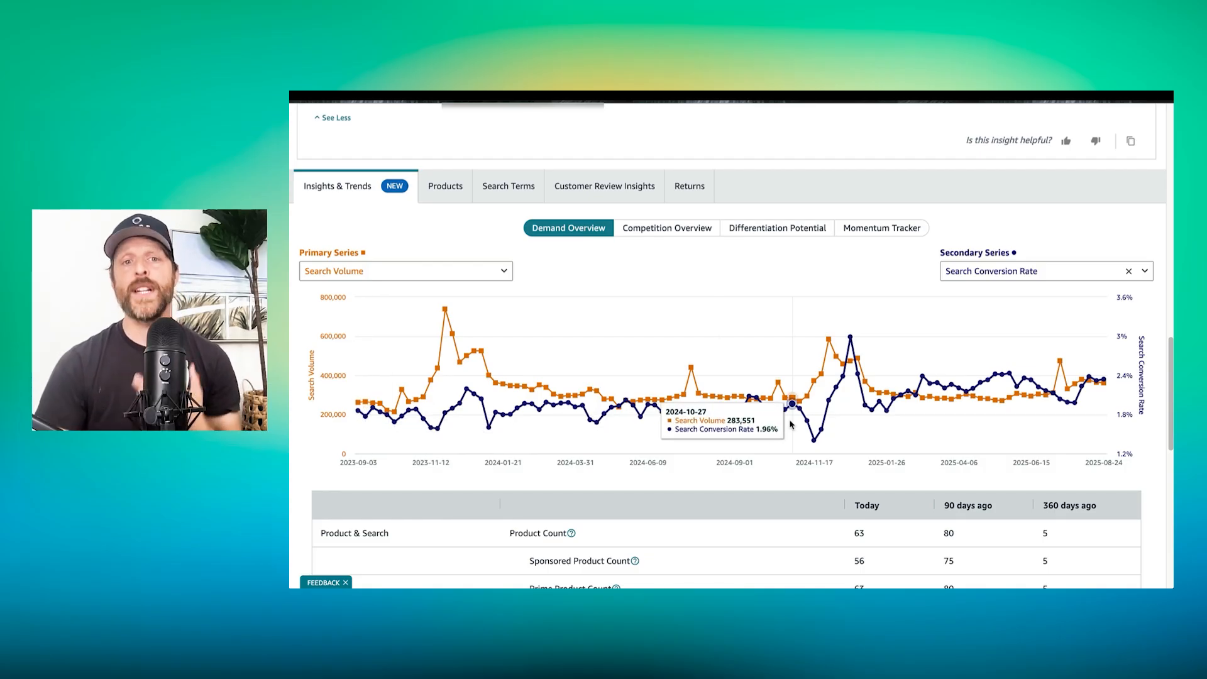
pyautogui.moveTo(836, 387)
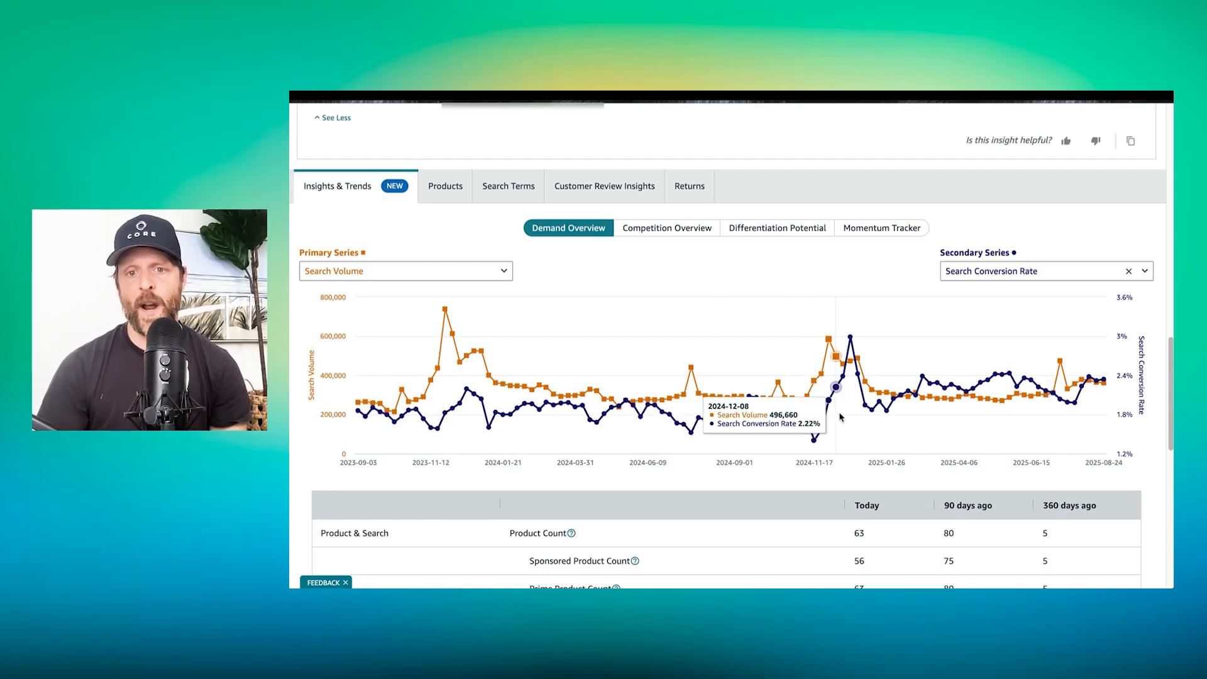
pyautogui.moveTo(822, 430)
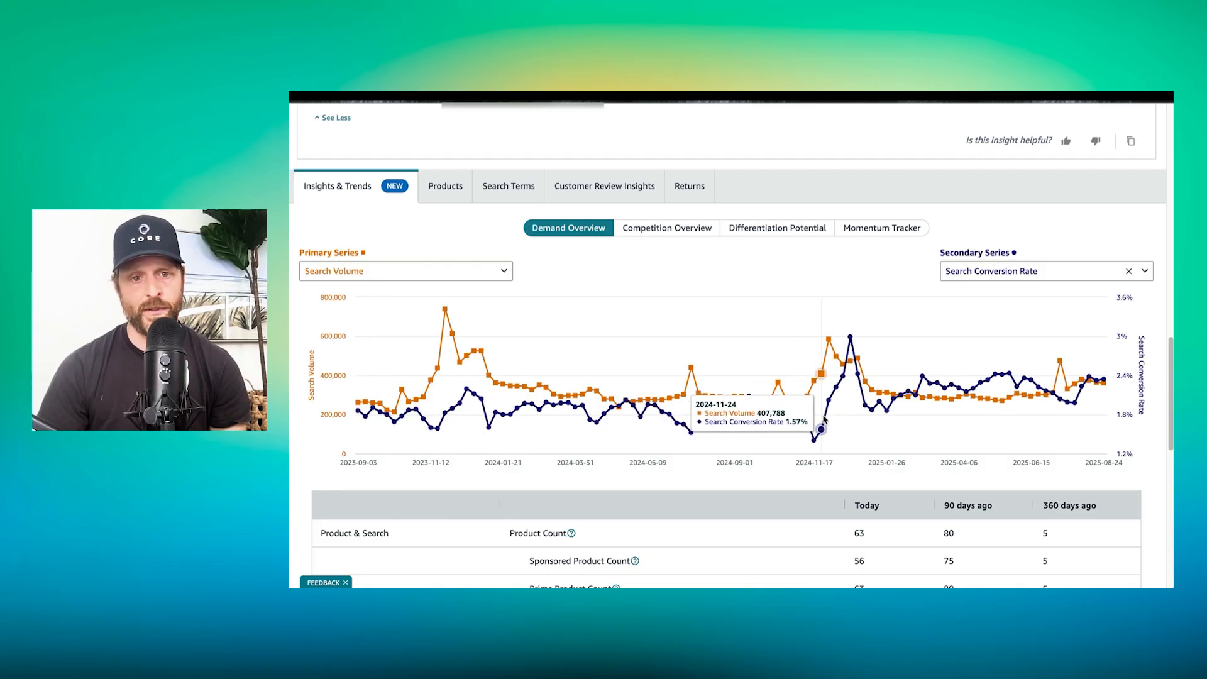
pyautogui.moveTo(973, 387)
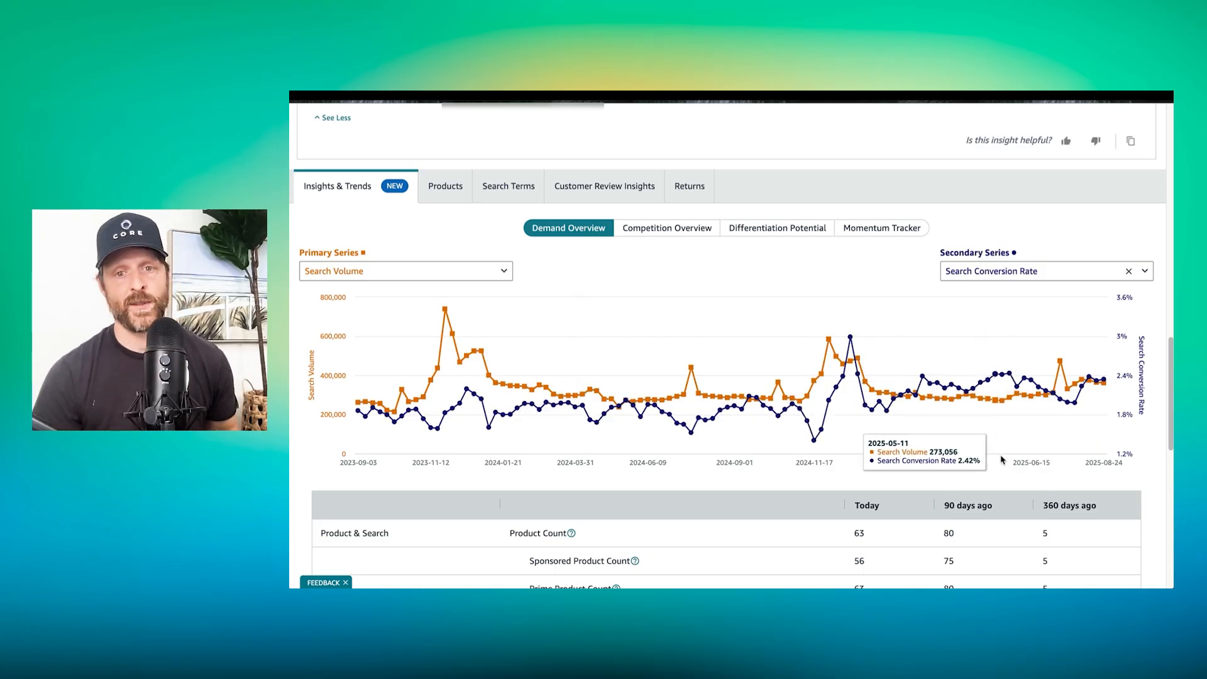
pyautogui.moveTo(1059, 398)
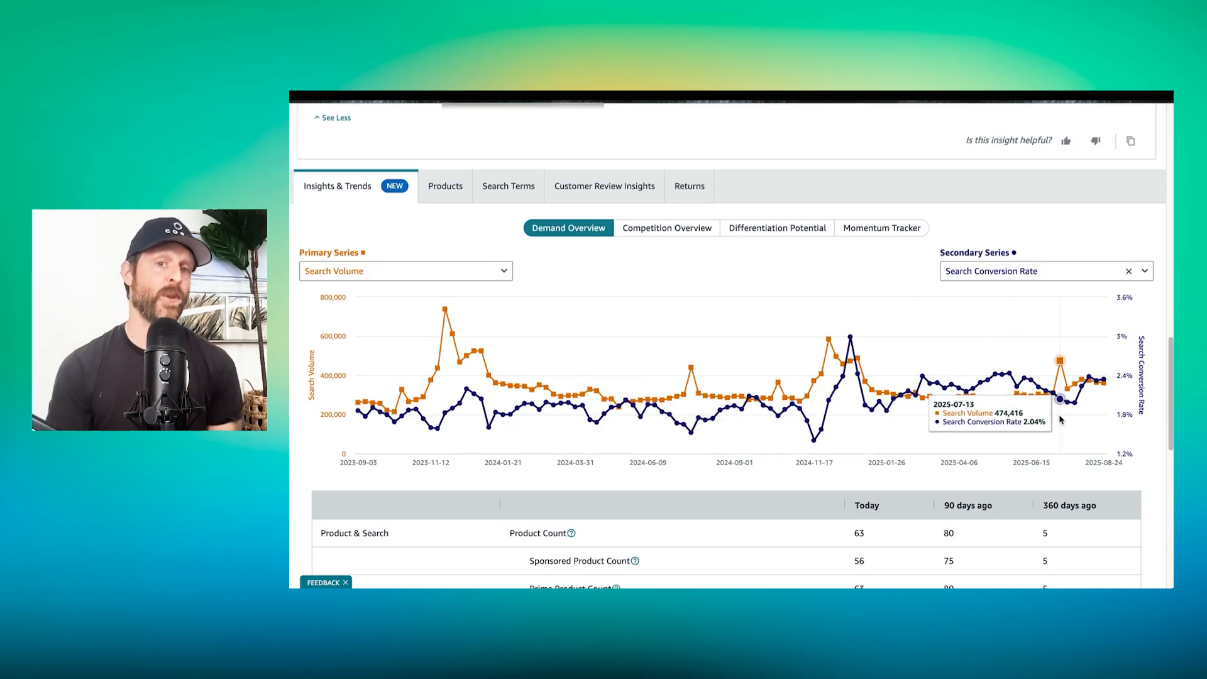
pyautogui.moveTo(702, 274)
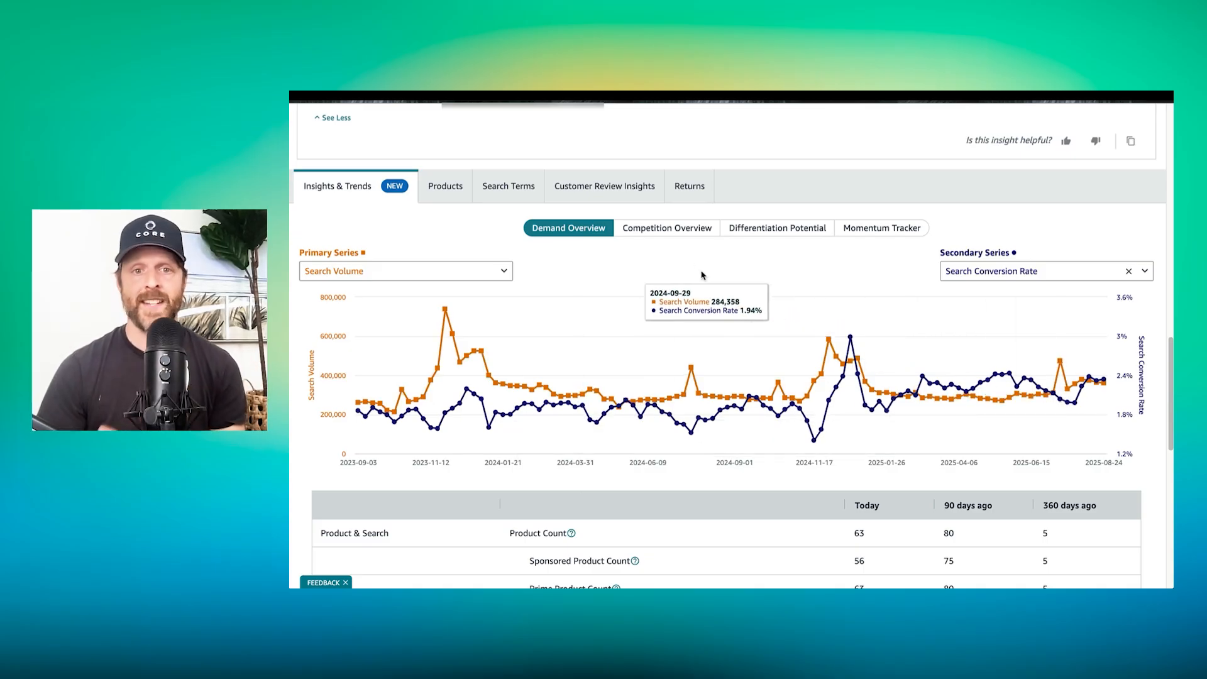
# - View the Competition Overview chart without its product count overlay, then return to Demand Overview
pyautogui.click(666, 227)
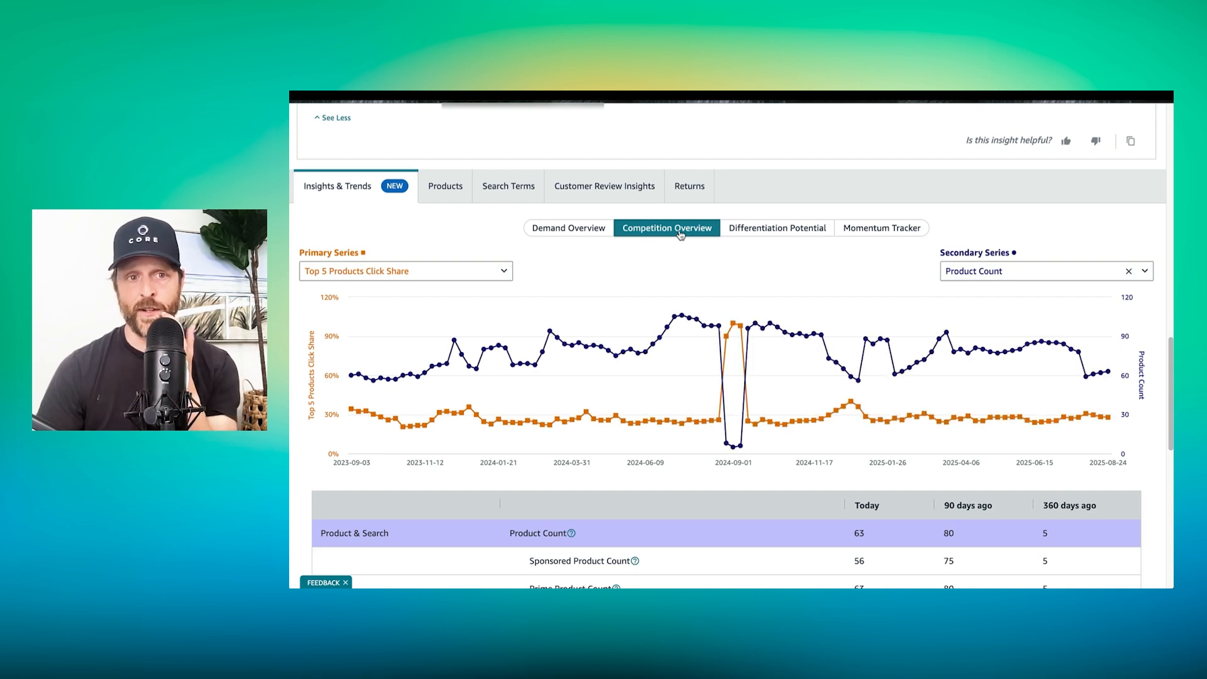
pyautogui.click(405, 272)
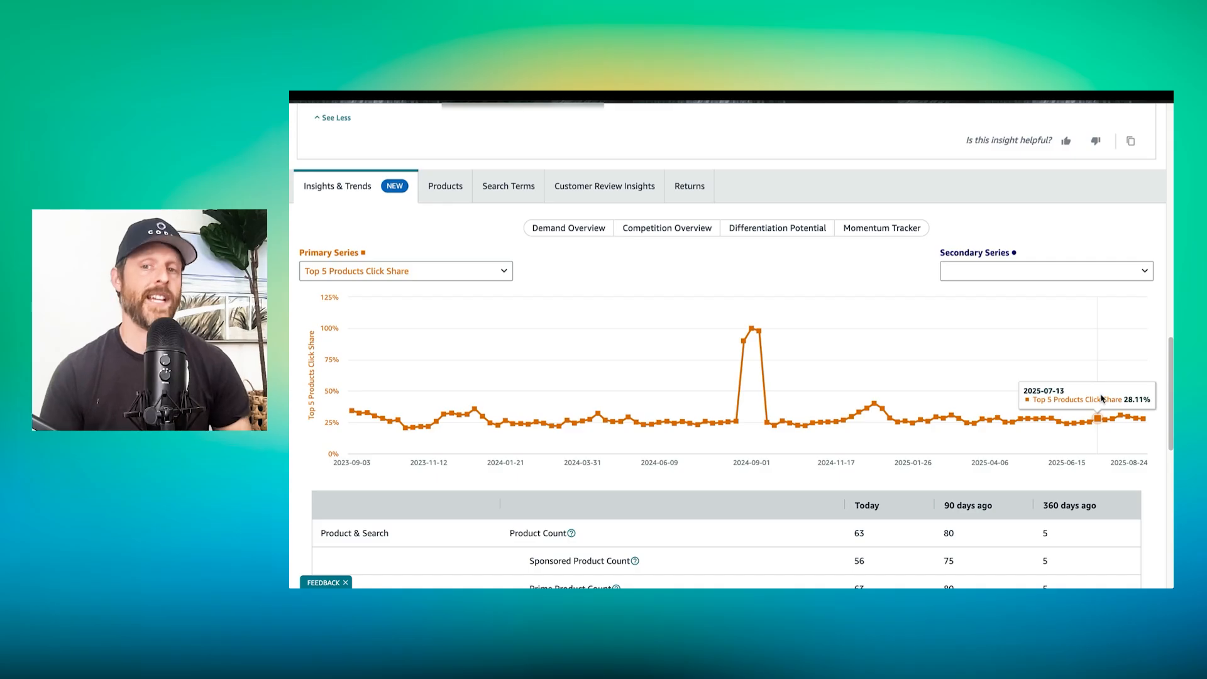
pyautogui.moveTo(1129, 410)
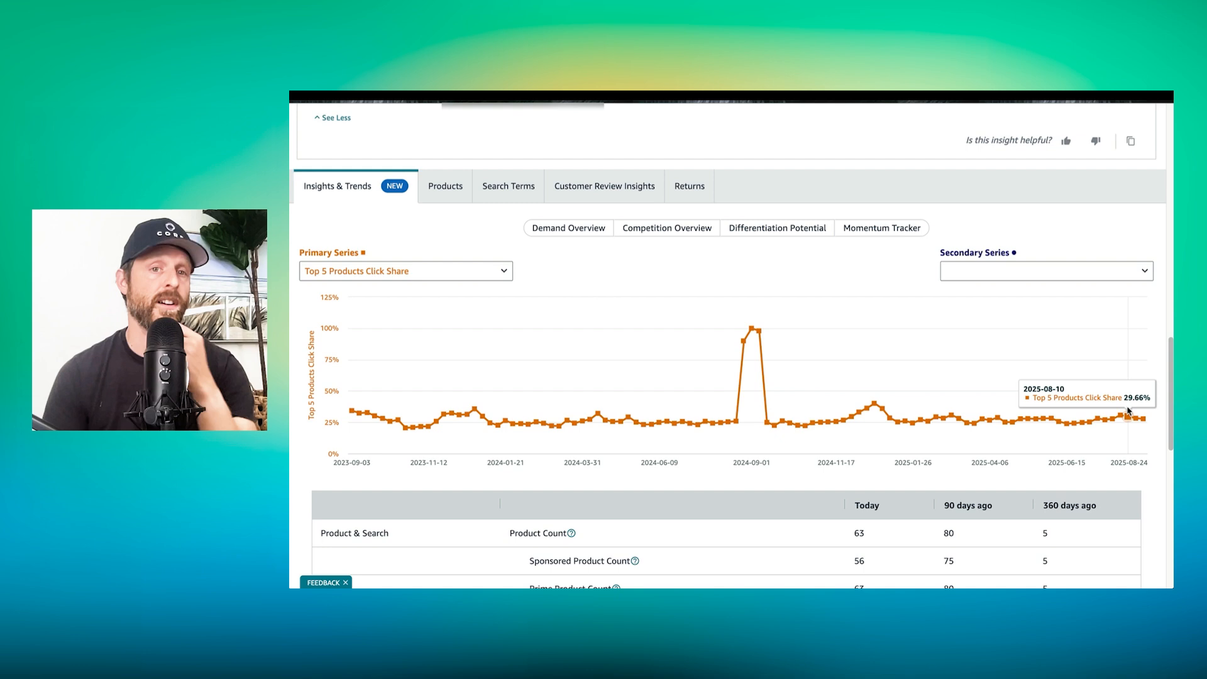
pyautogui.click(569, 228)
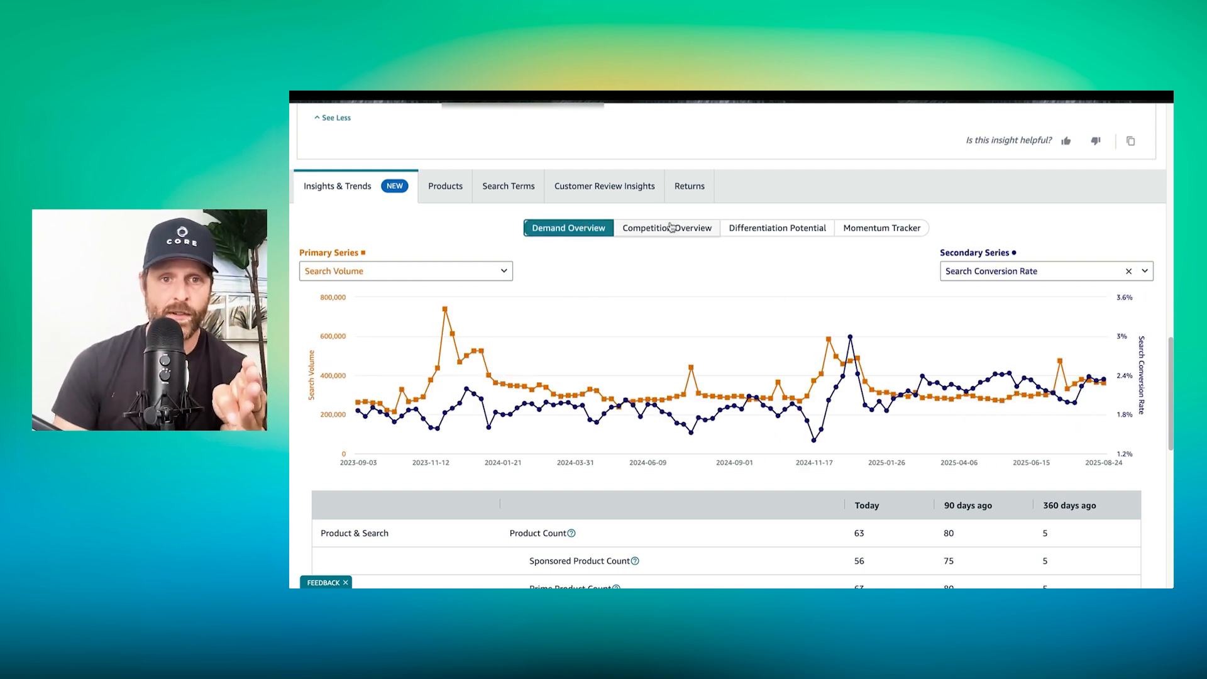
# - Step through Competition Overview, Differentiation Potential and Momentum Tracker views
pyautogui.click(667, 227)
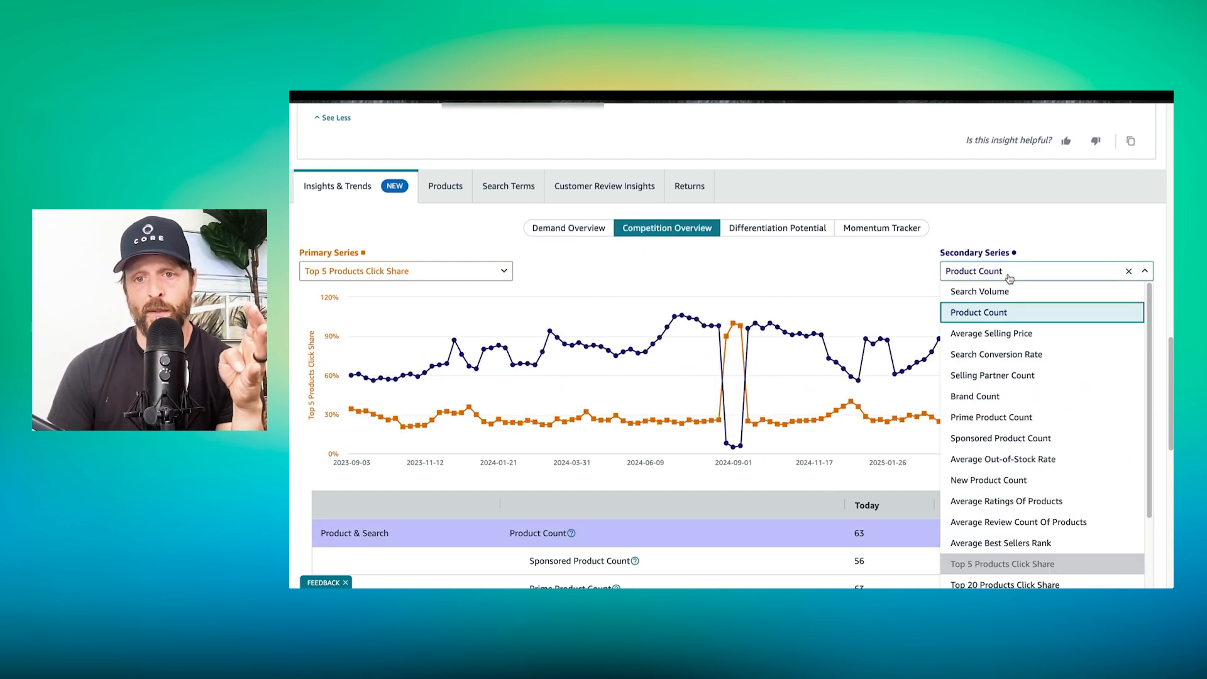
pyautogui.click(777, 227)
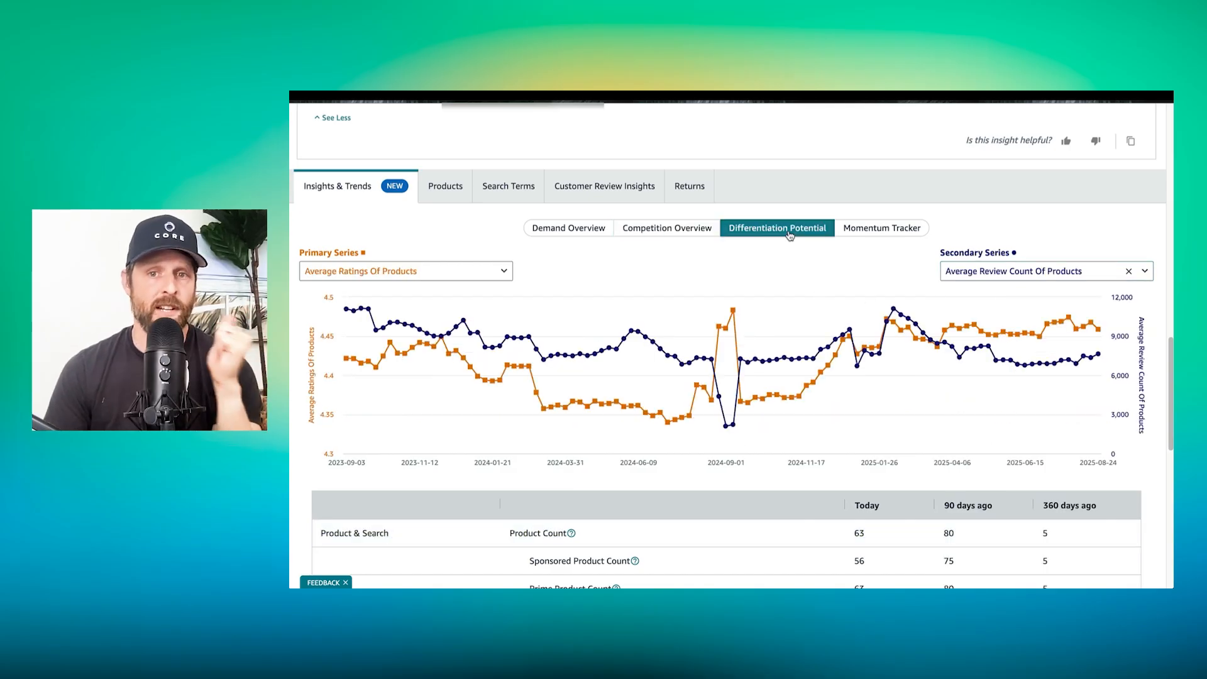
pyautogui.click(883, 227)
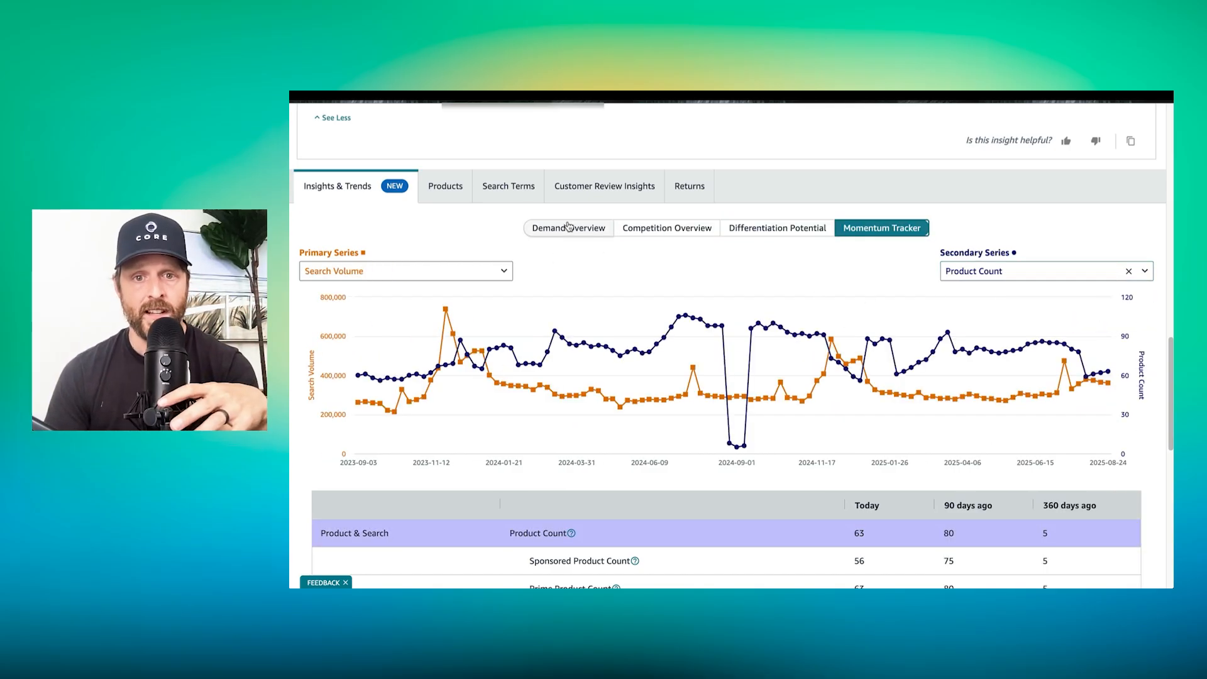
# - Chart search volume alone by clearing the conversion rate secondary series
pyautogui.scroll(-3)
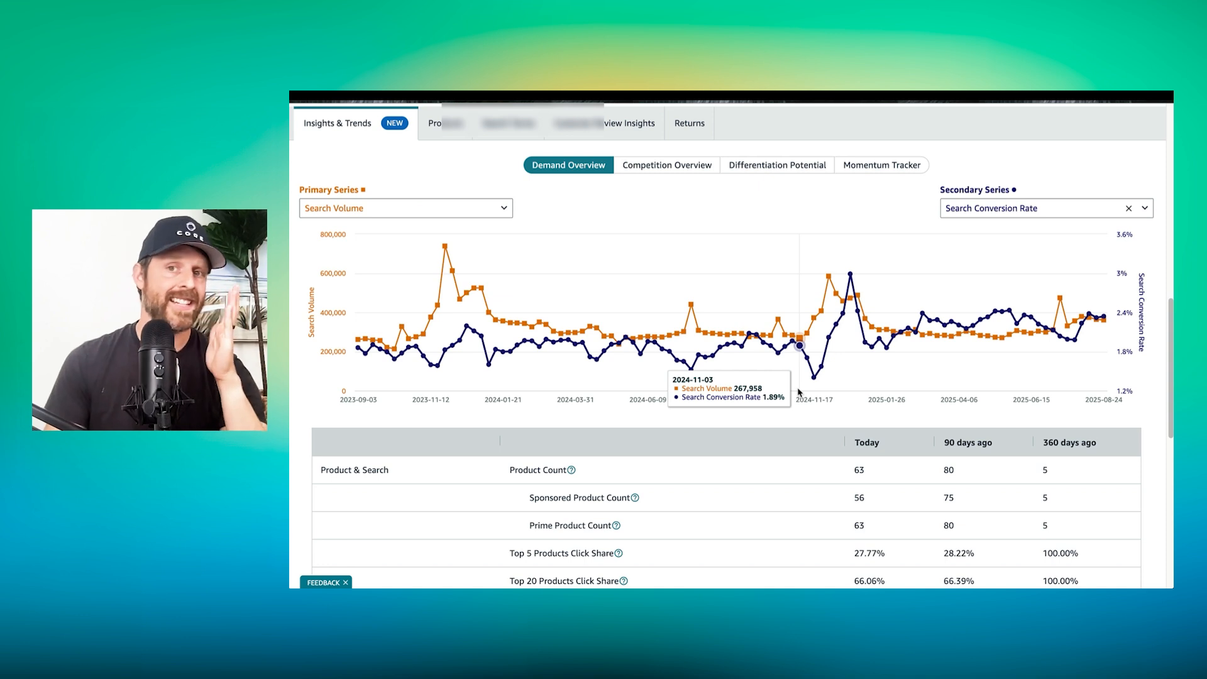
pyautogui.moveTo(940, 432)
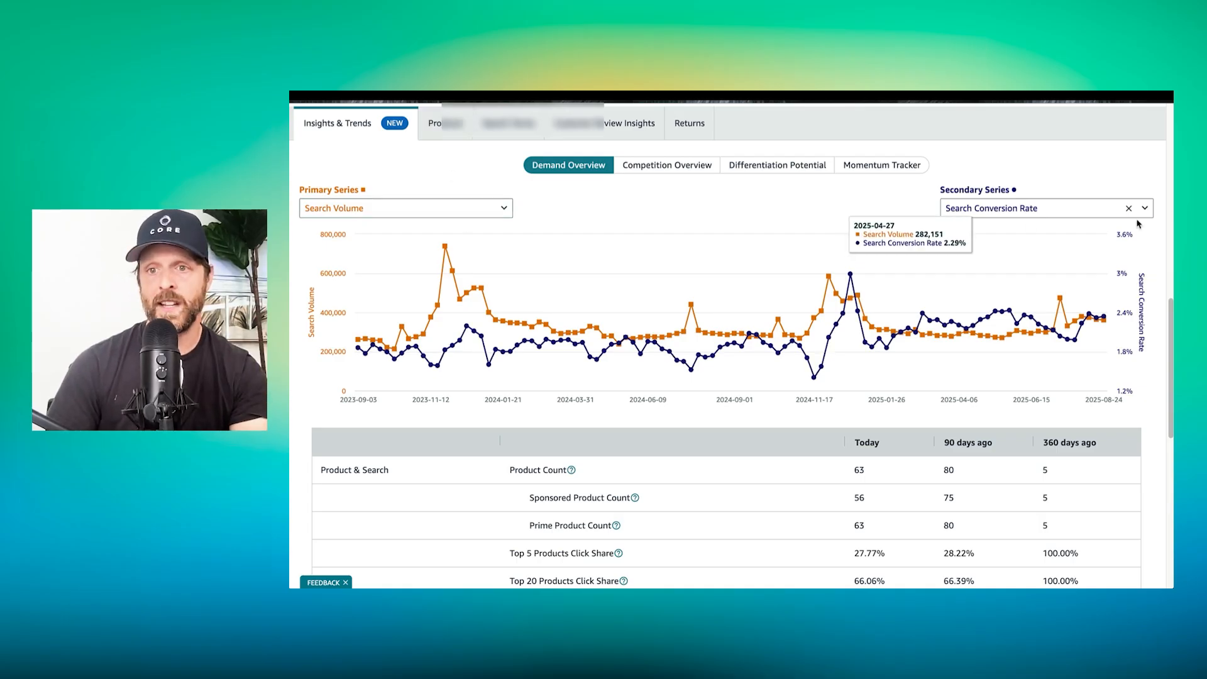
pyautogui.click(1126, 209)
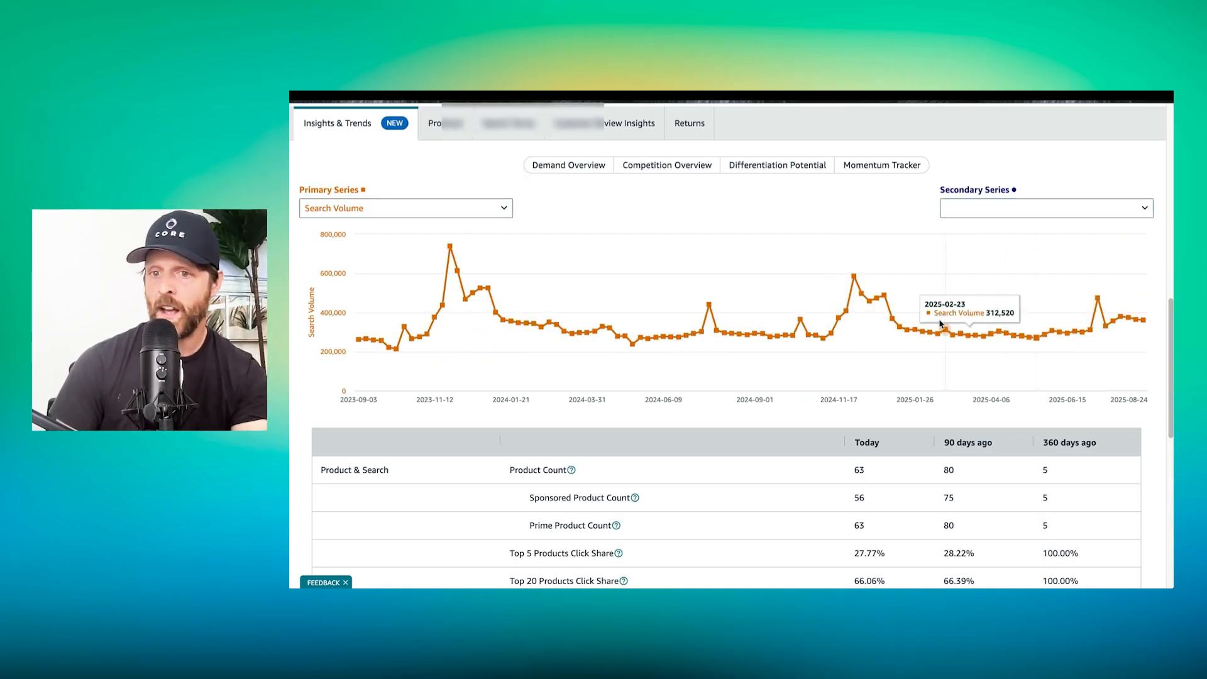
pyautogui.moveTo(1138, 317)
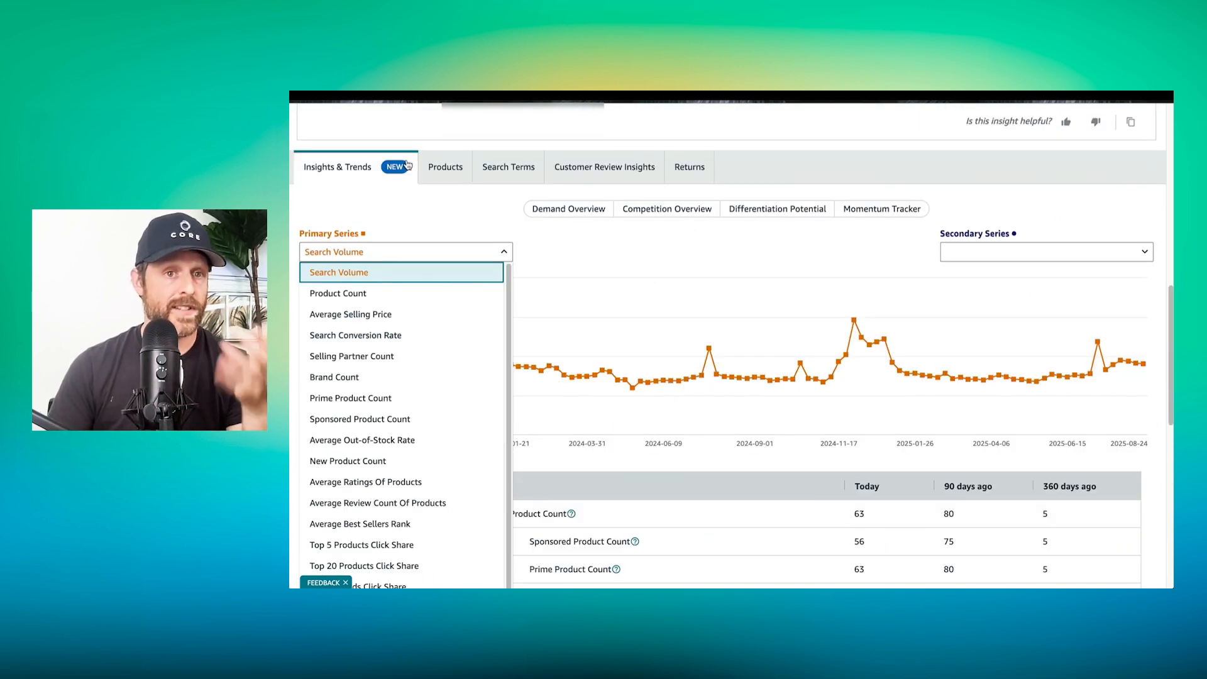
pyautogui.click(338, 271)
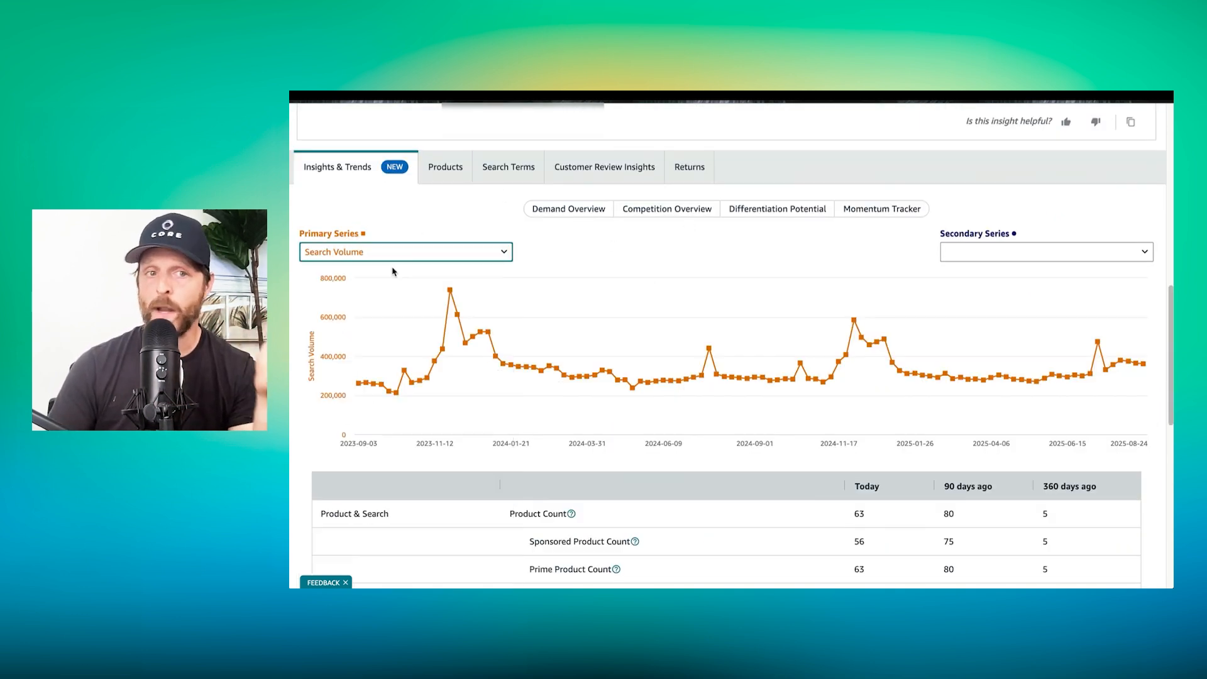
# - Overlay product count, then sponsored product count, on the search volume chart
pyautogui.click(1045, 251)
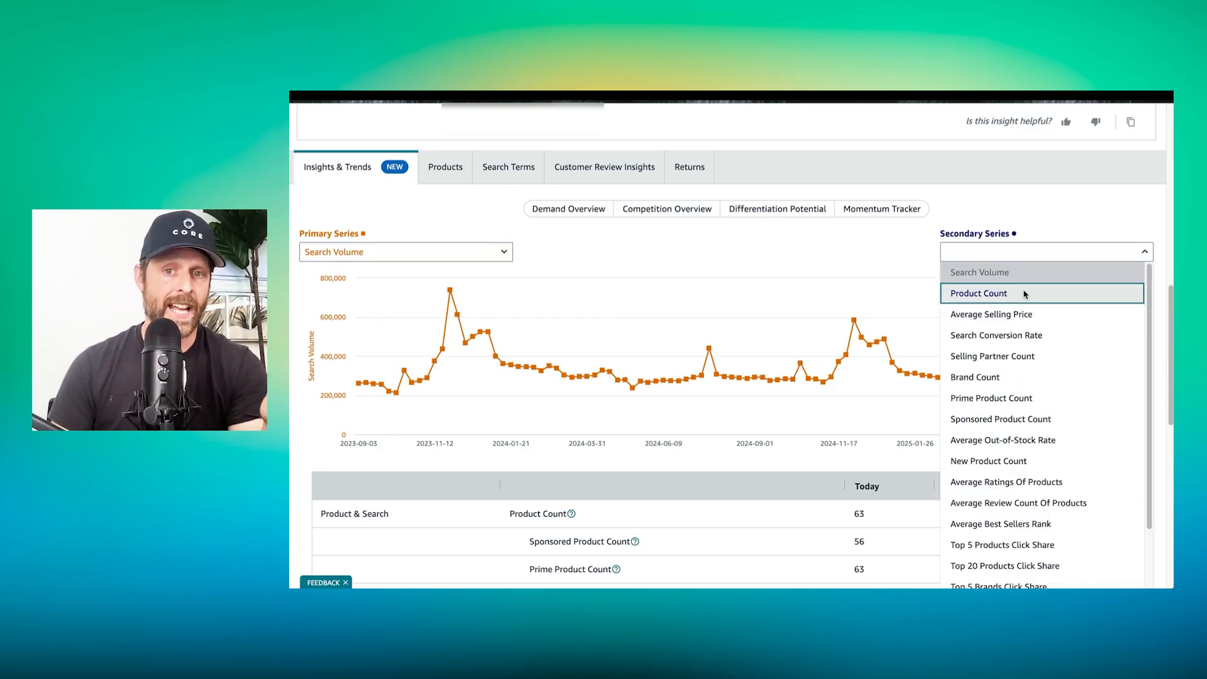
pyautogui.click(978, 293)
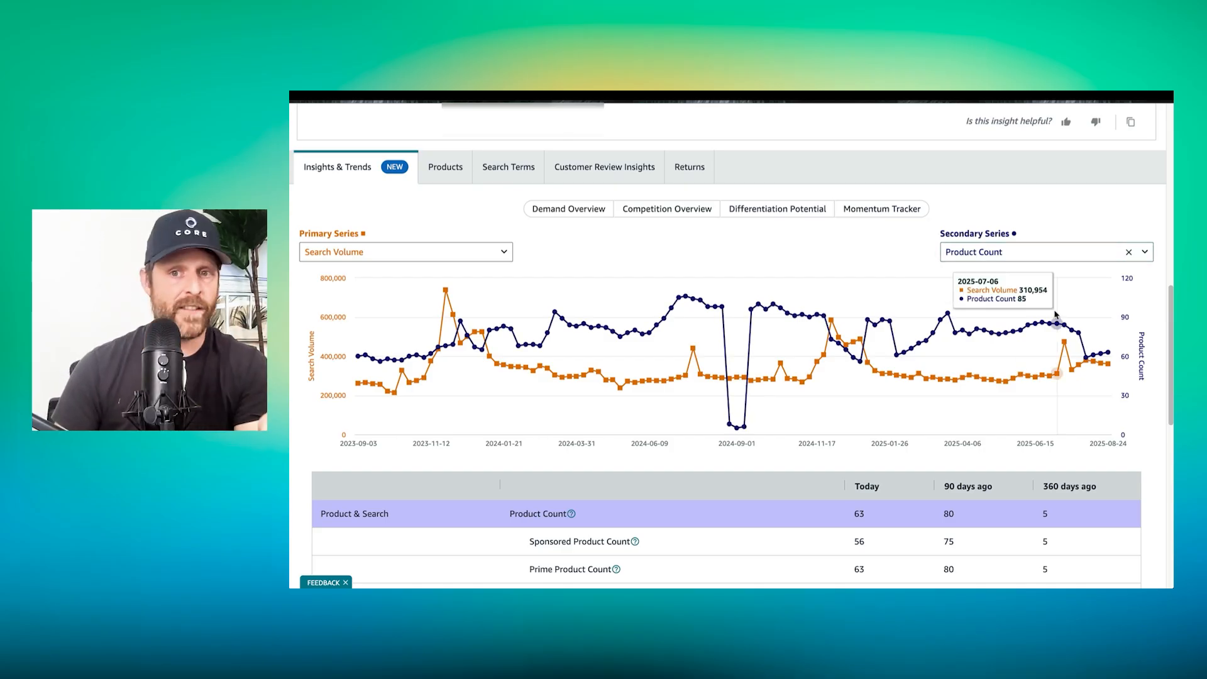
pyautogui.moveTo(1083, 331)
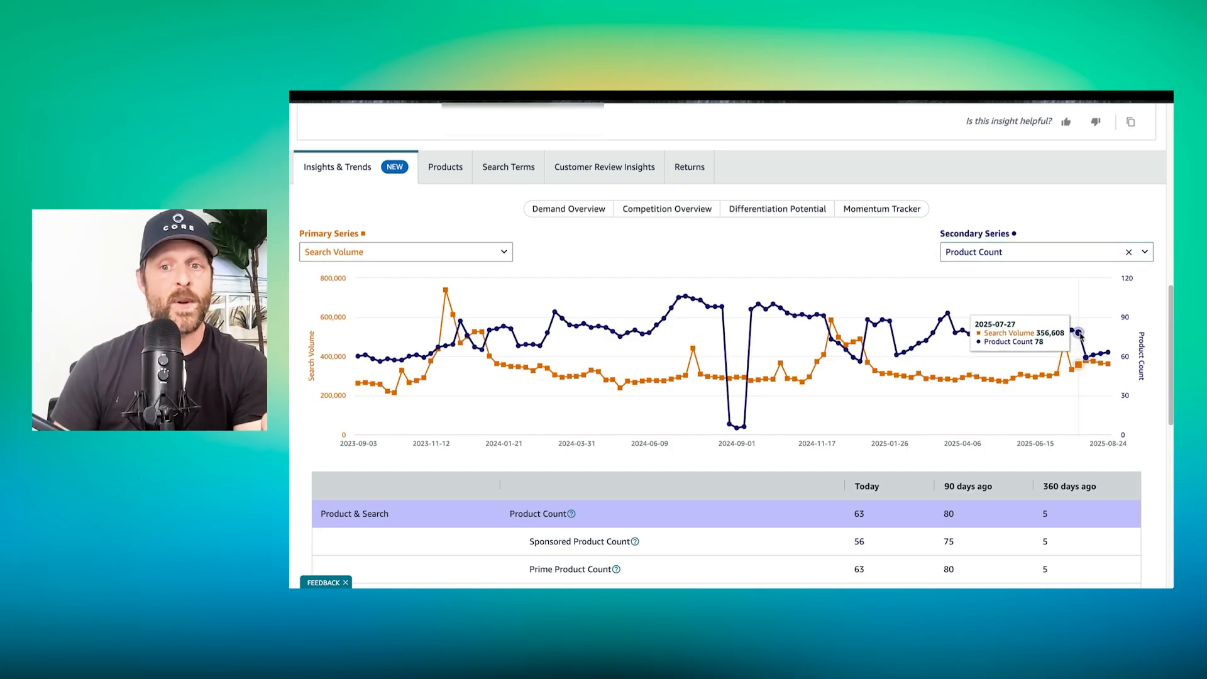
pyautogui.moveTo(1099, 340)
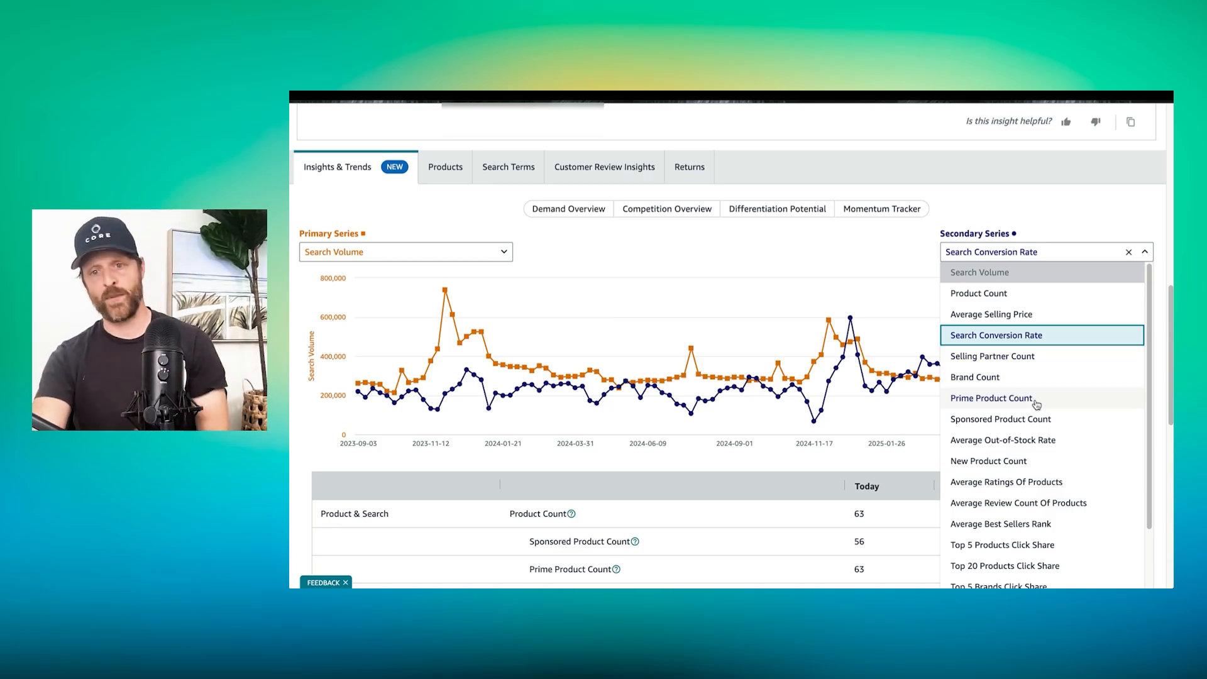
pyautogui.click(1000, 419)
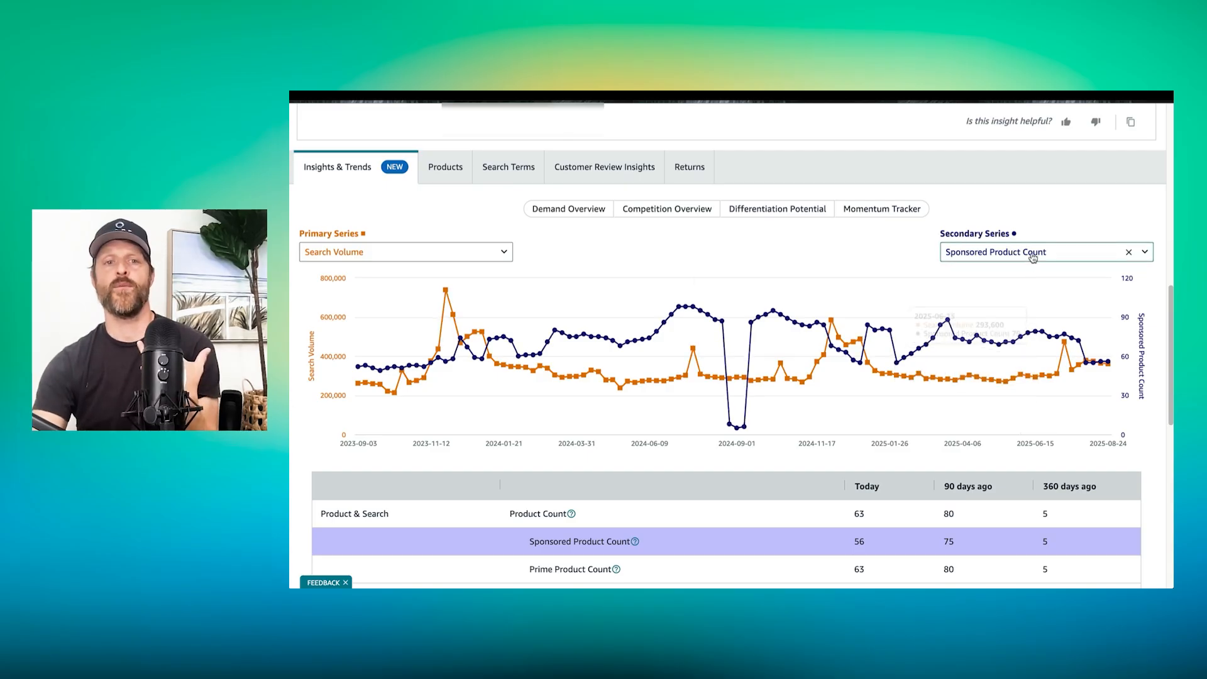
pyautogui.click(405, 252)
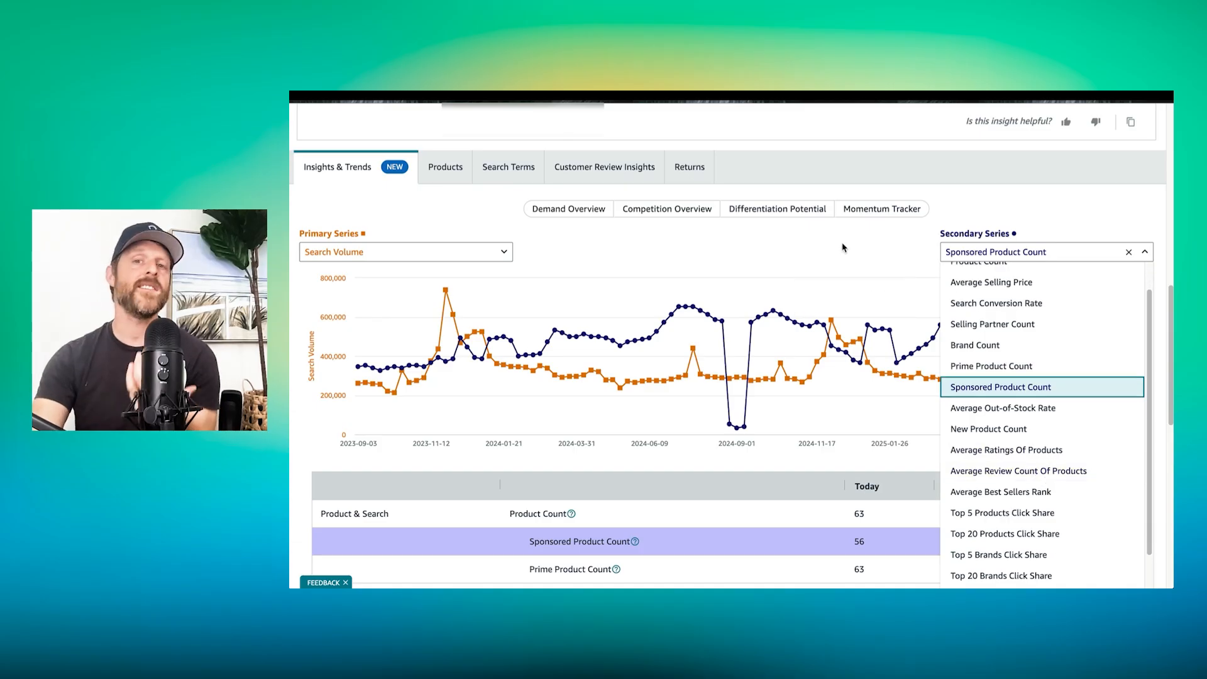
# - Close the metric list and review the niche metrics table of click share, pricing and brand figures
pyautogui.click(1001, 387)
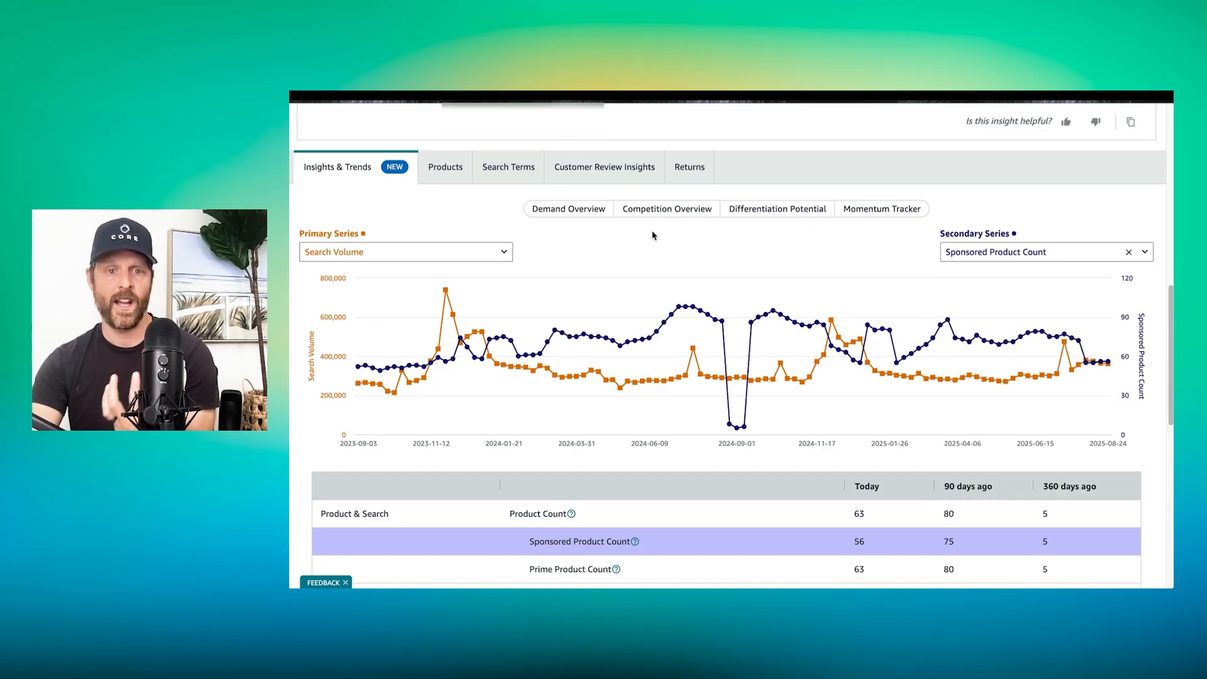
pyautogui.scroll(-3)
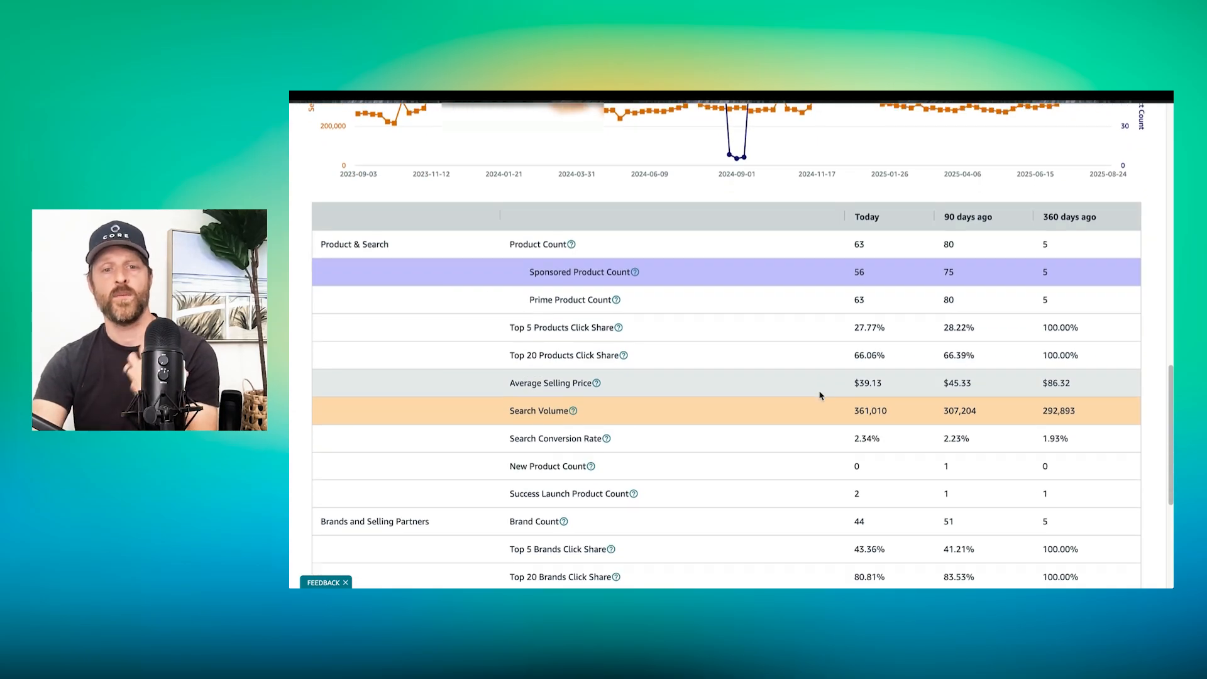
pyautogui.scroll(-3)
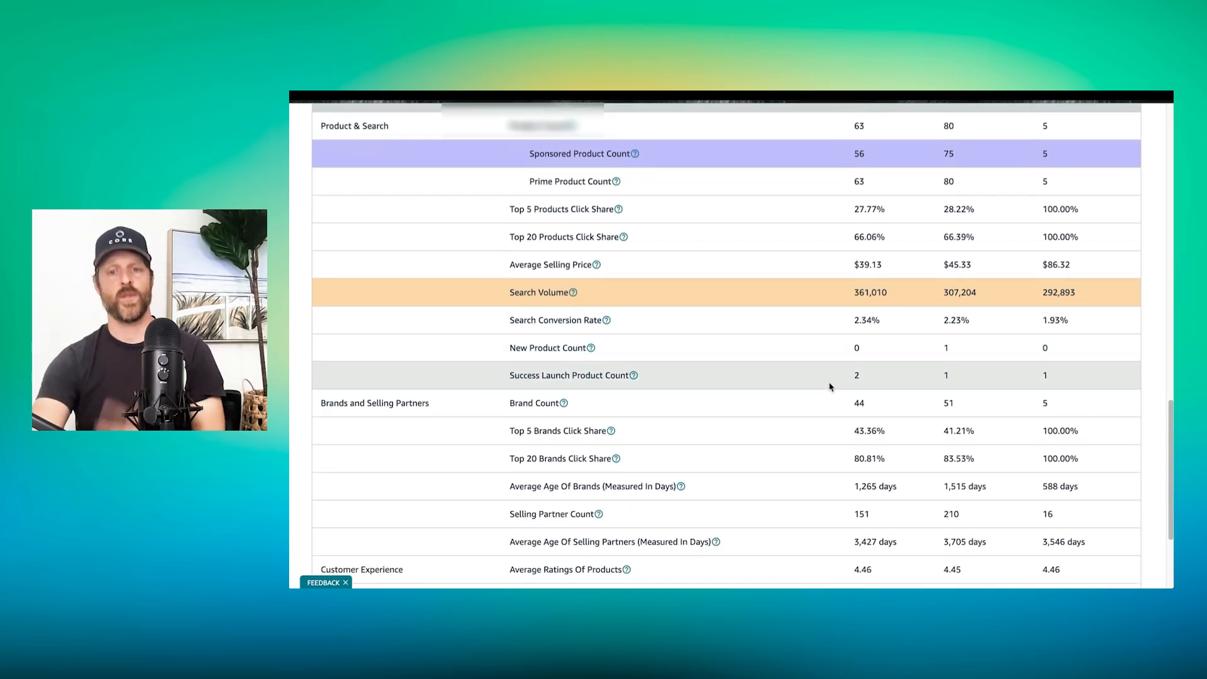
pyautogui.moveTo(612, 431)
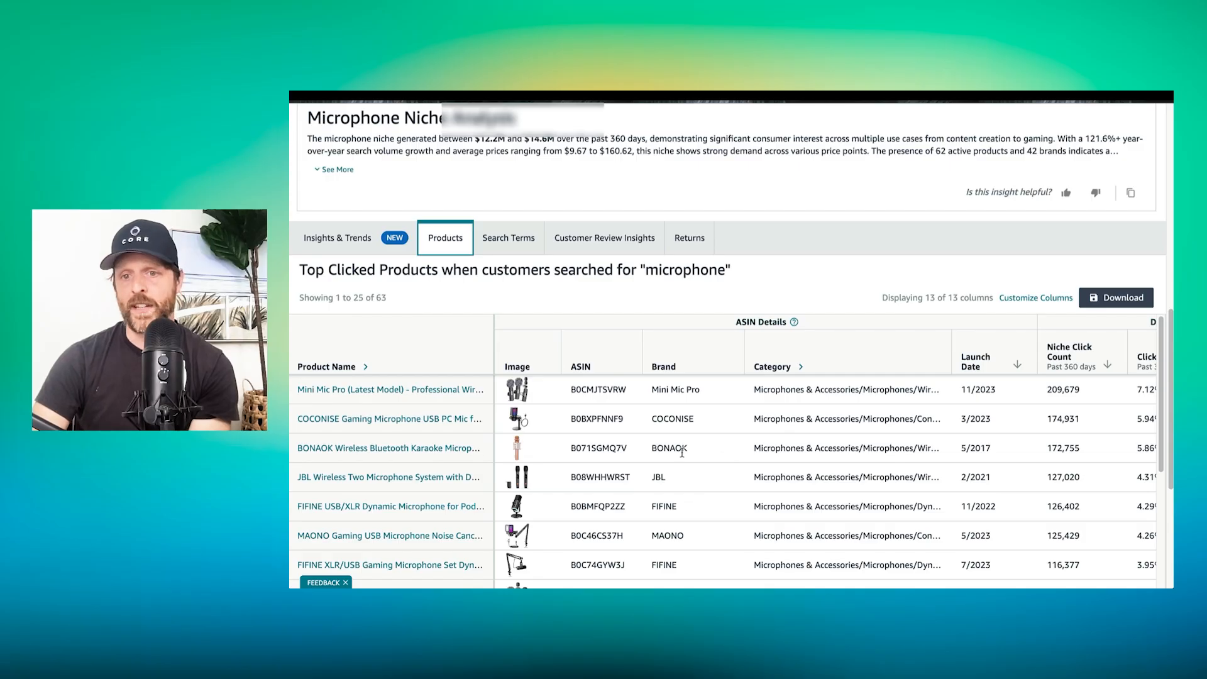
# - Review the Search Terms table, then return to the search volume versus conversion rate demand chart
pyautogui.hscroll(3)
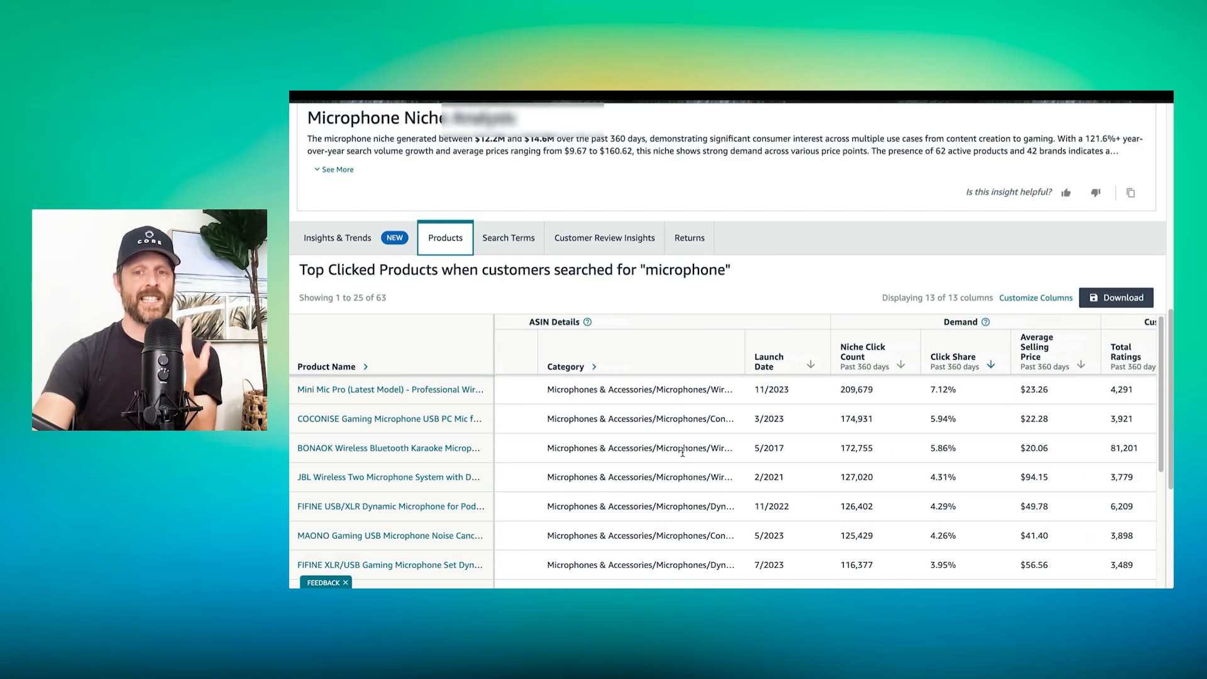
pyautogui.moveTo(969, 428)
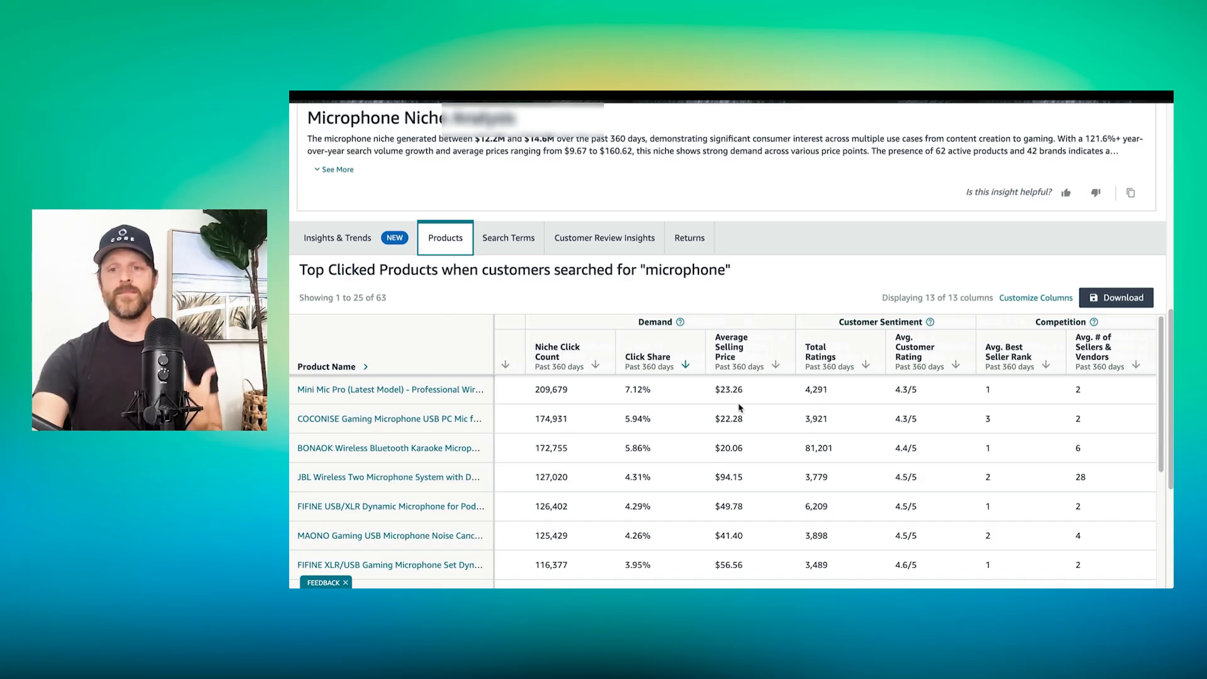
pyautogui.click(508, 239)
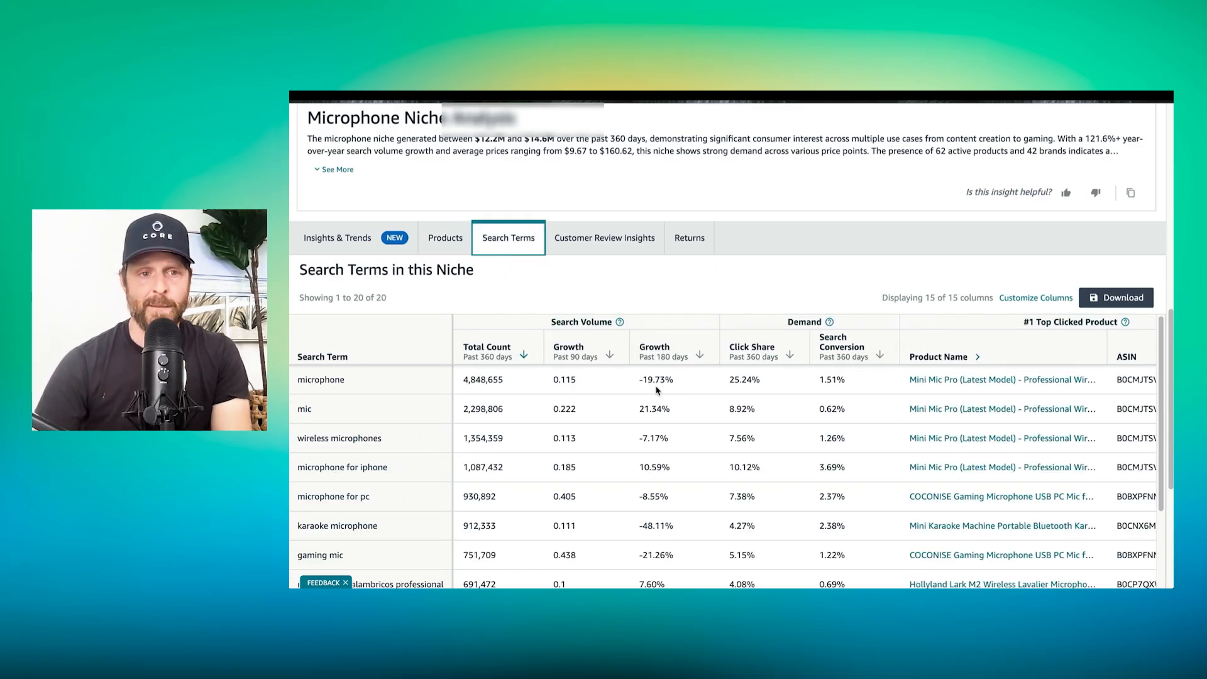
pyautogui.scroll(-3)
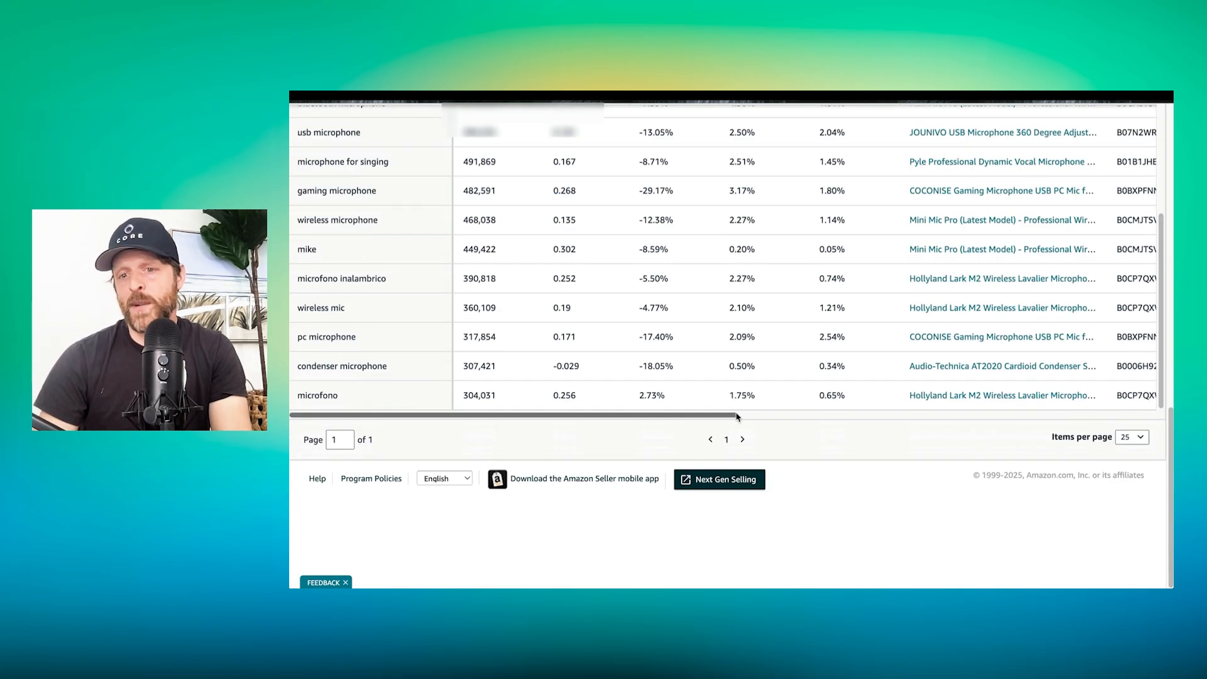
pyautogui.scroll(3)
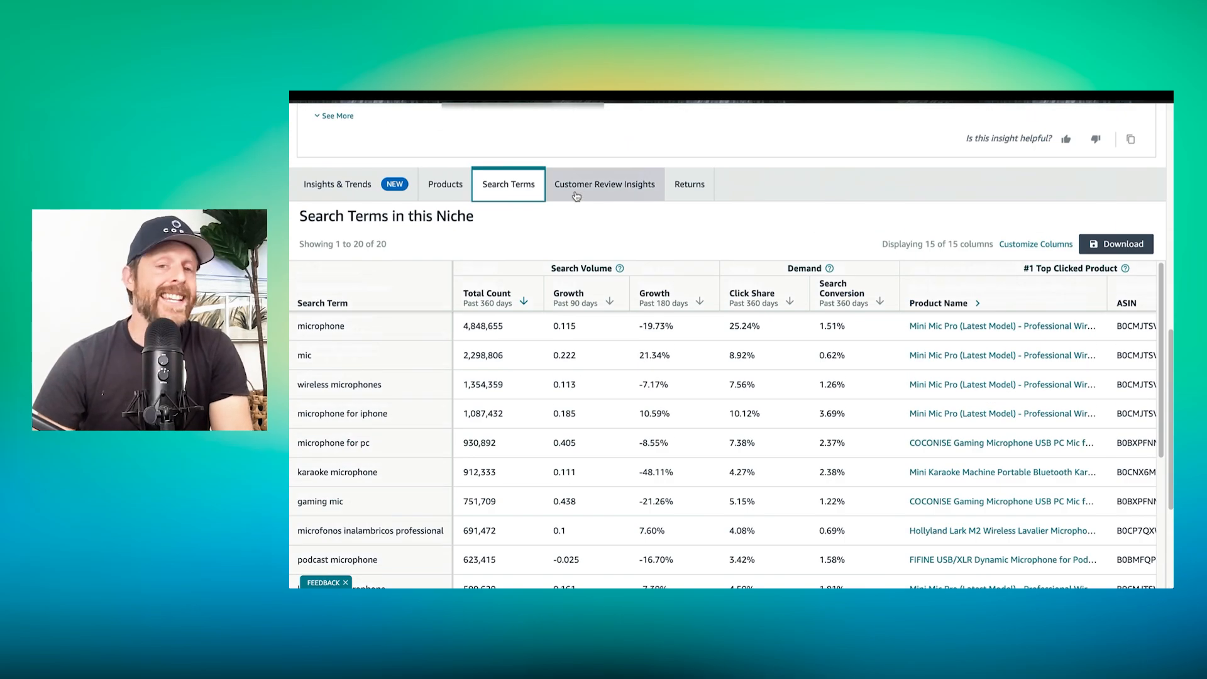
pyautogui.click(337, 183)
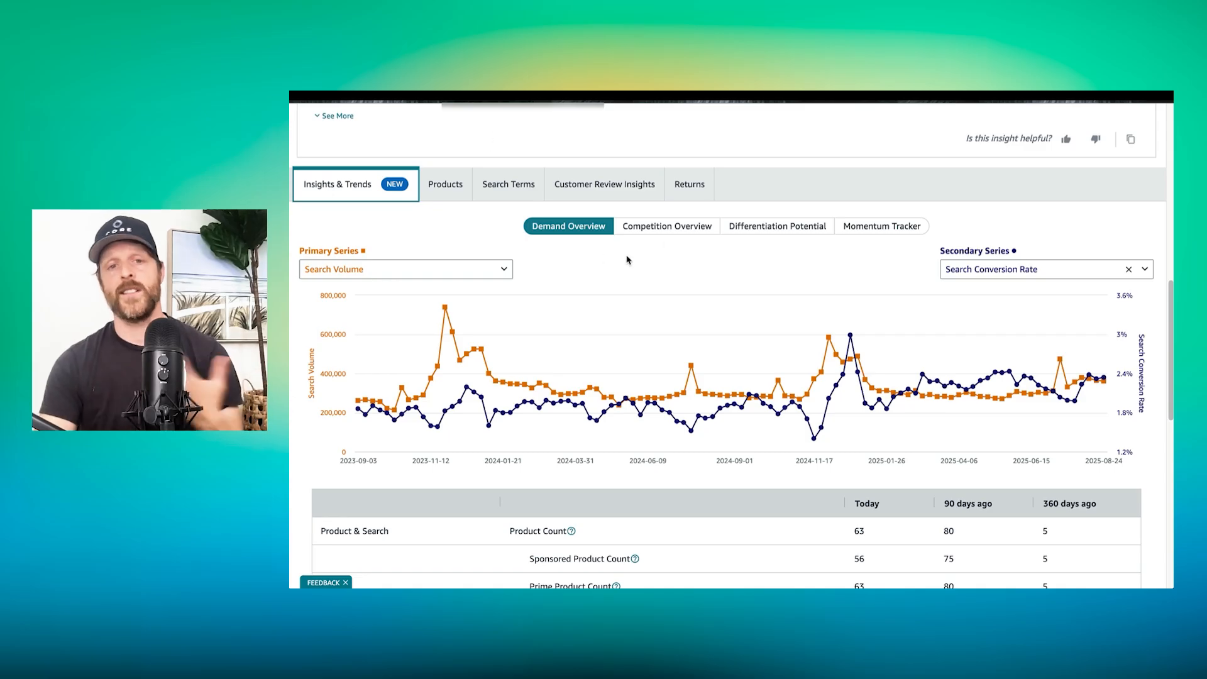
# - Switch between Competition Overview and Momentum Tracker, landing on top-5 click share against product count
pyautogui.click(666, 226)
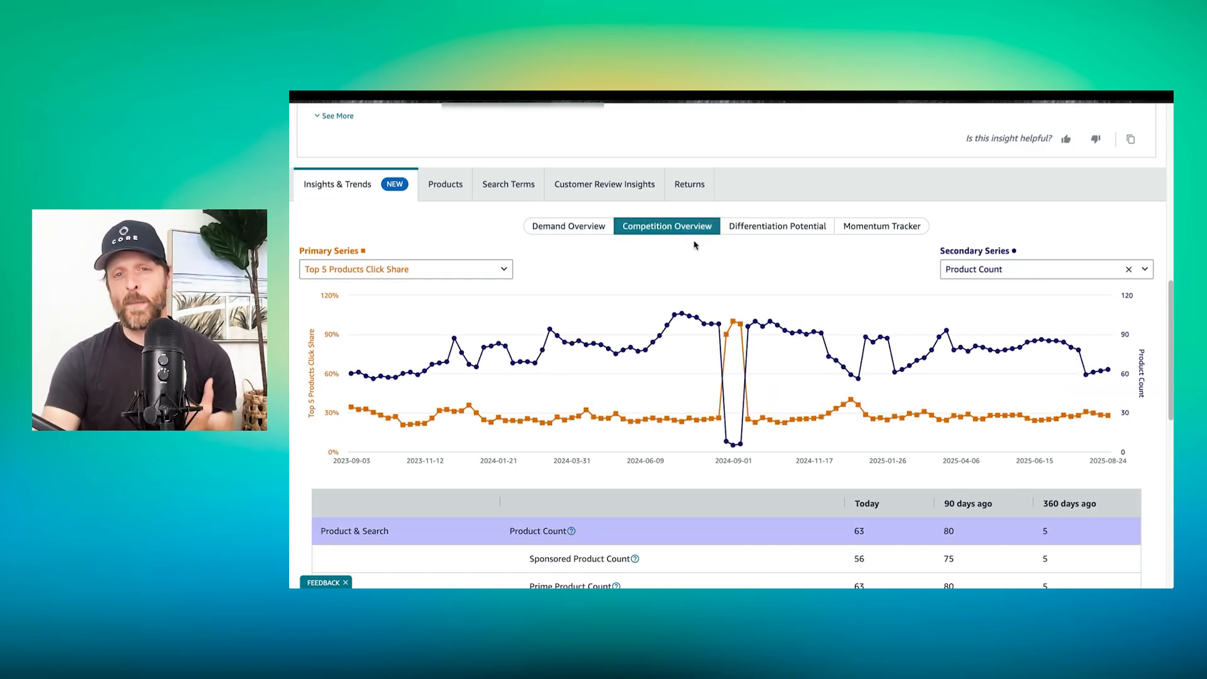
pyautogui.click(882, 226)
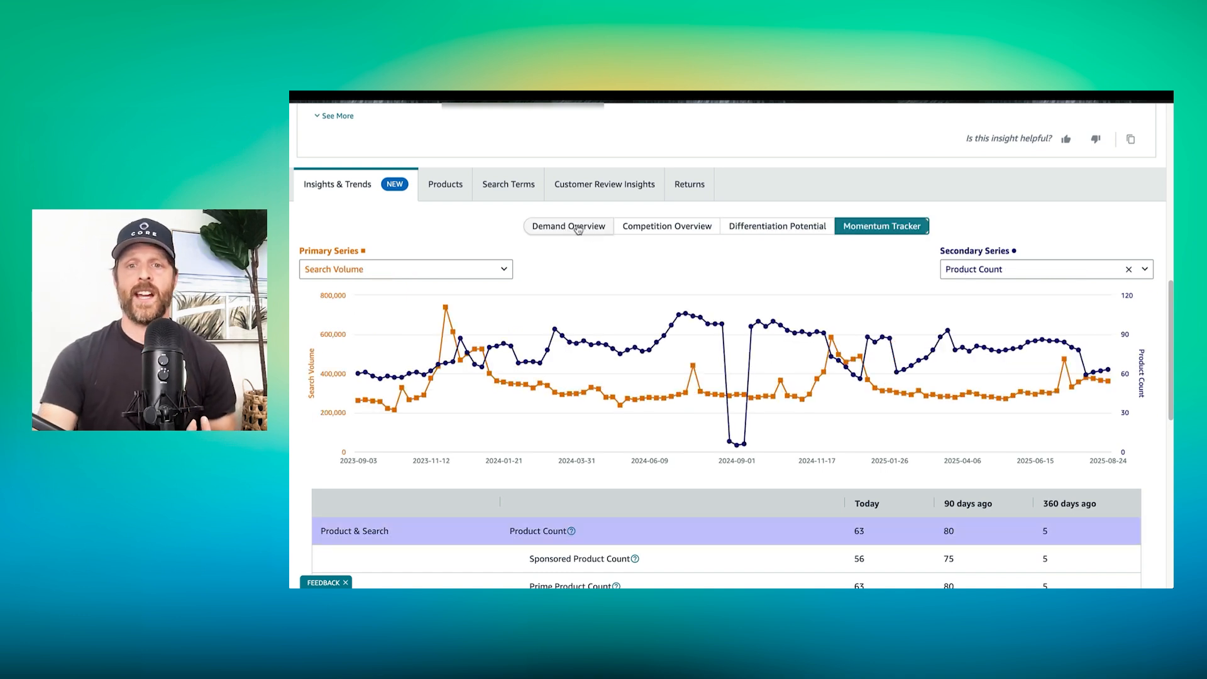
pyautogui.click(568, 226)
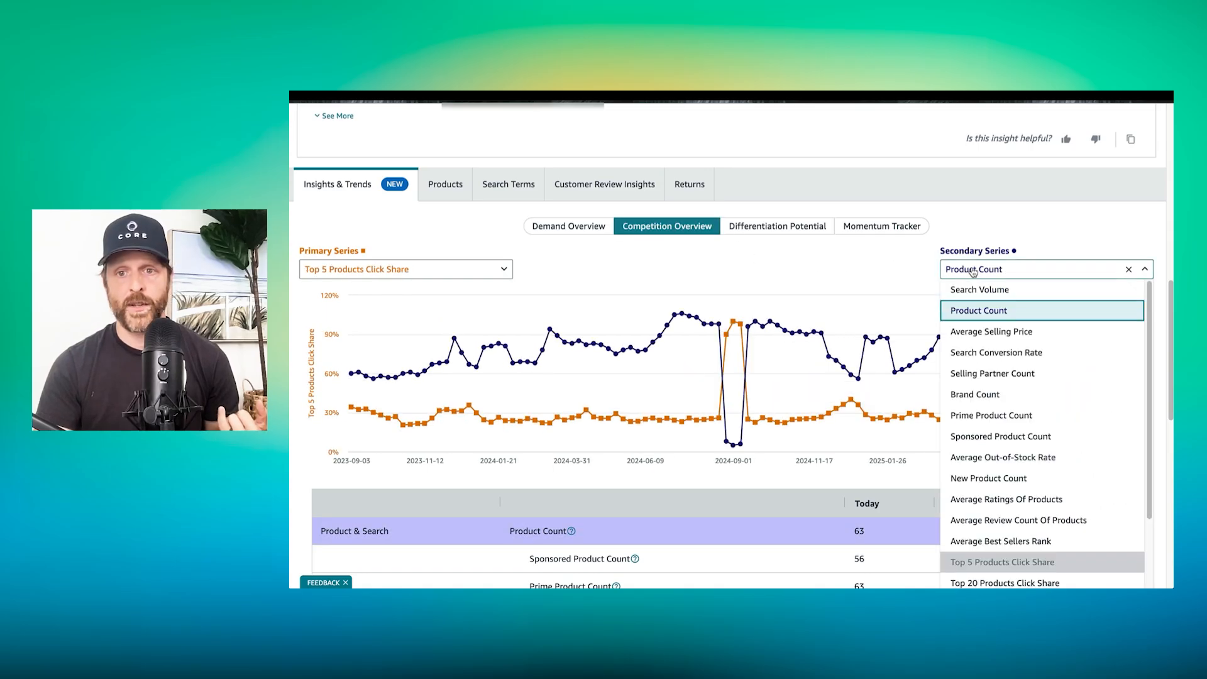
# - Overlay Sponsored Product Count against top-5 products click share
pyautogui.click(1000, 436)
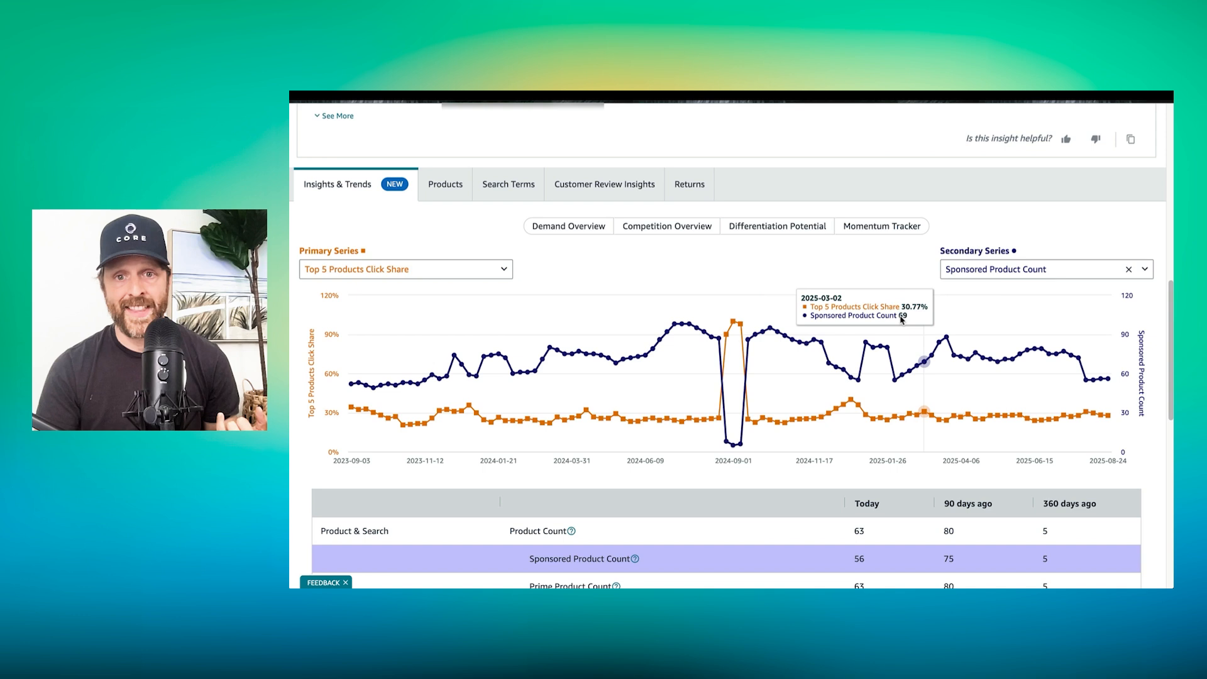
pyautogui.moveTo(660, 336)
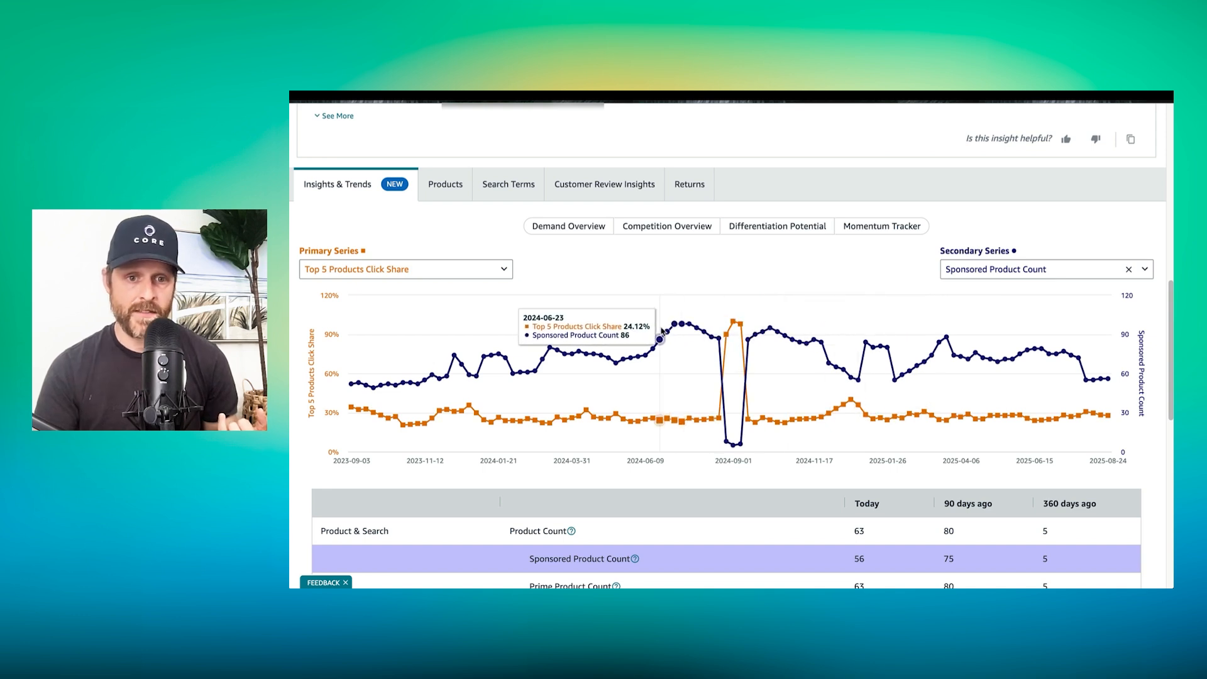
pyautogui.moveTo(975, 352)
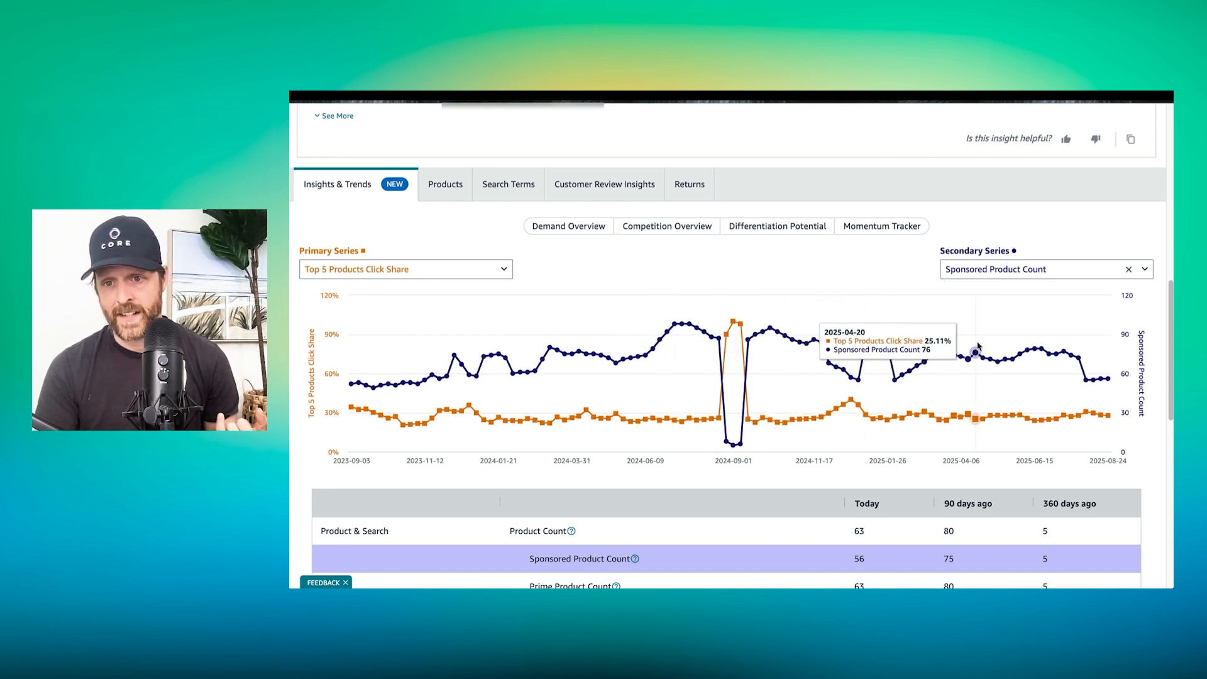
pyautogui.moveTo(1013, 360)
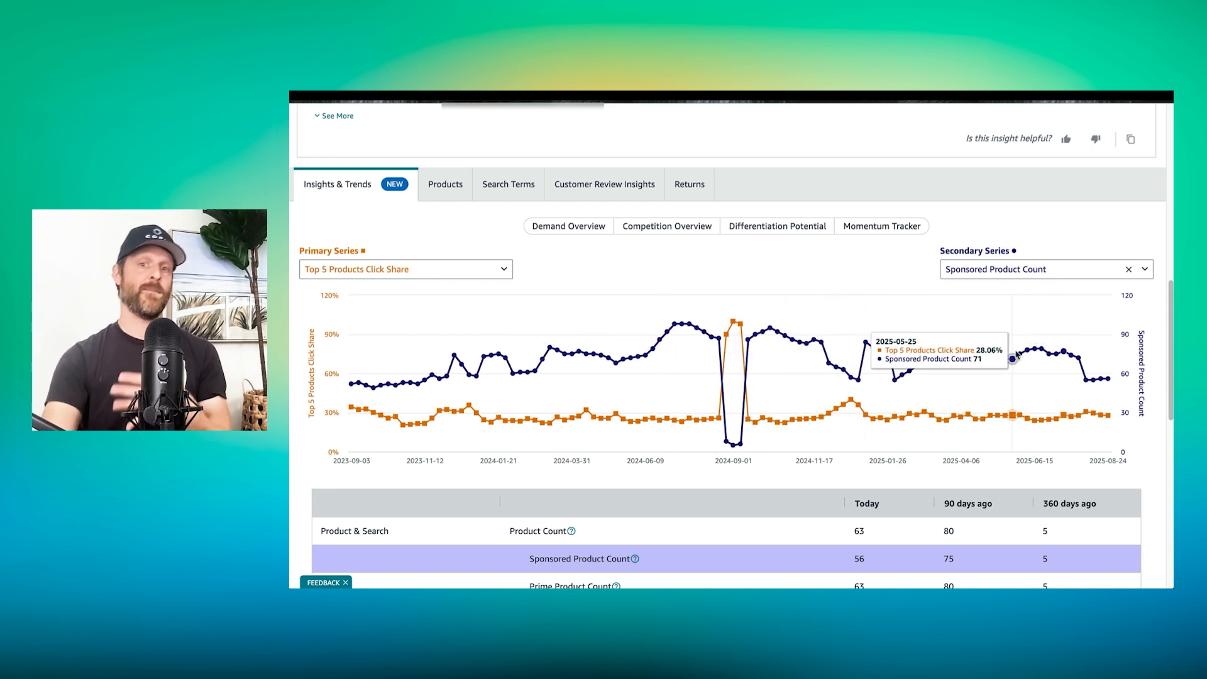
pyautogui.moveTo(712, 335)
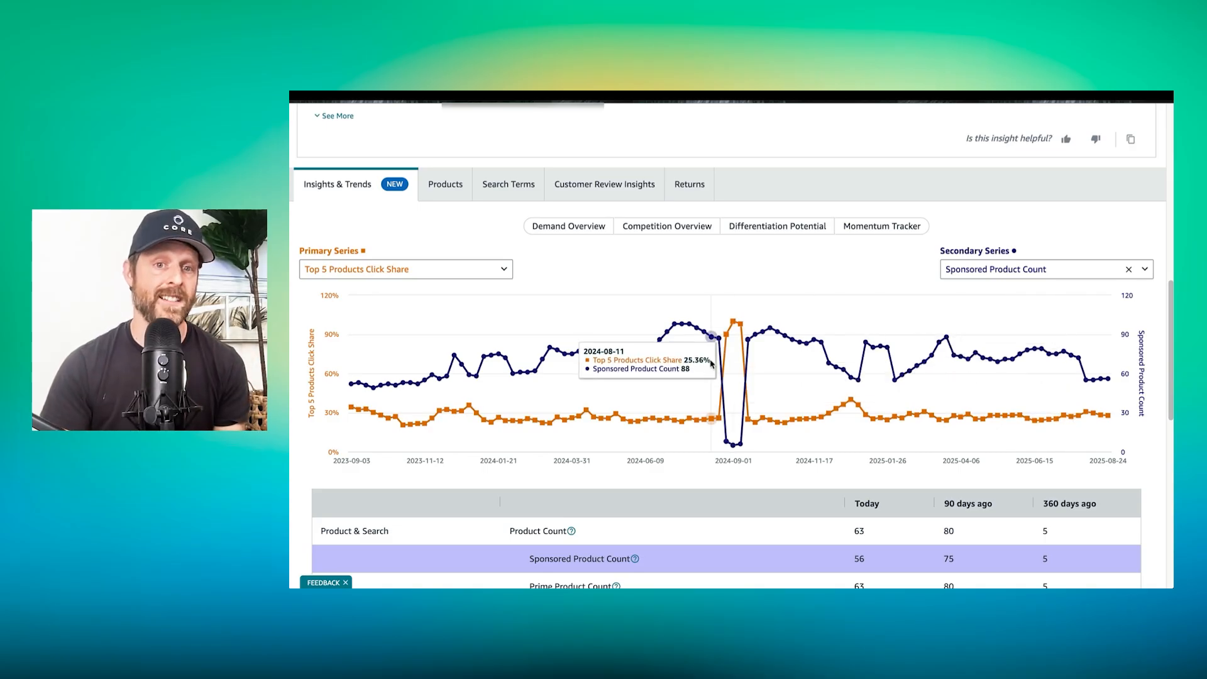
pyautogui.moveTo(680, 323)
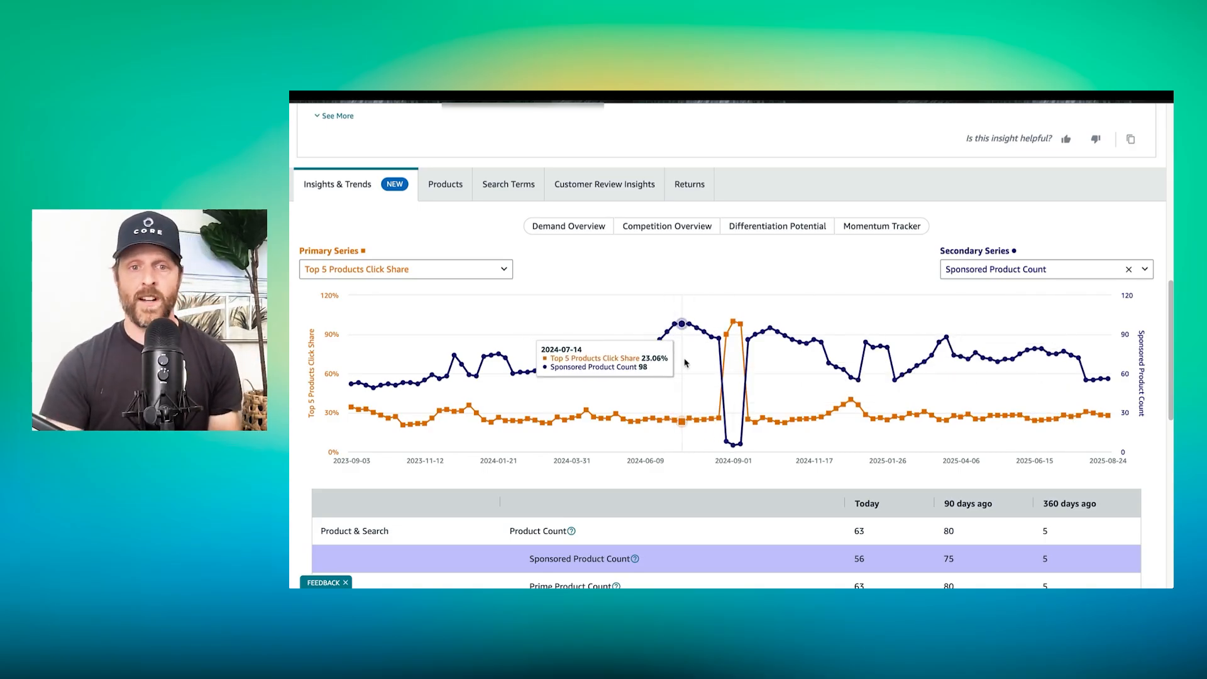
pyautogui.moveTo(912, 357)
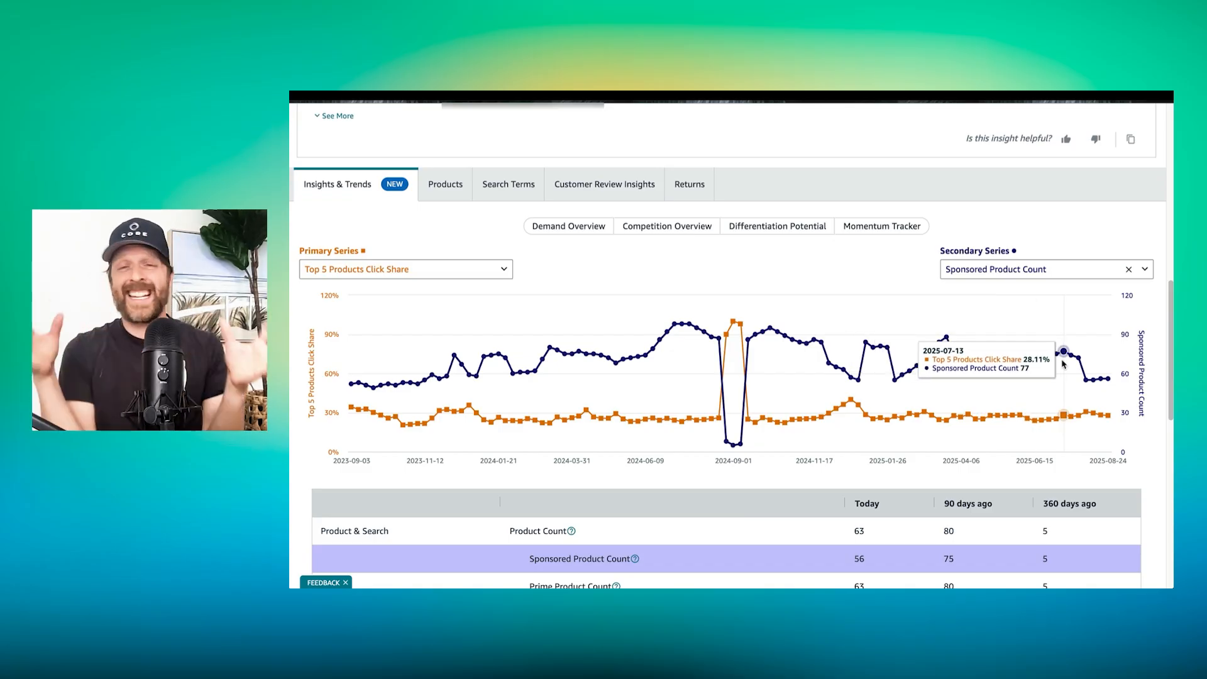
pyautogui.scroll(-3)
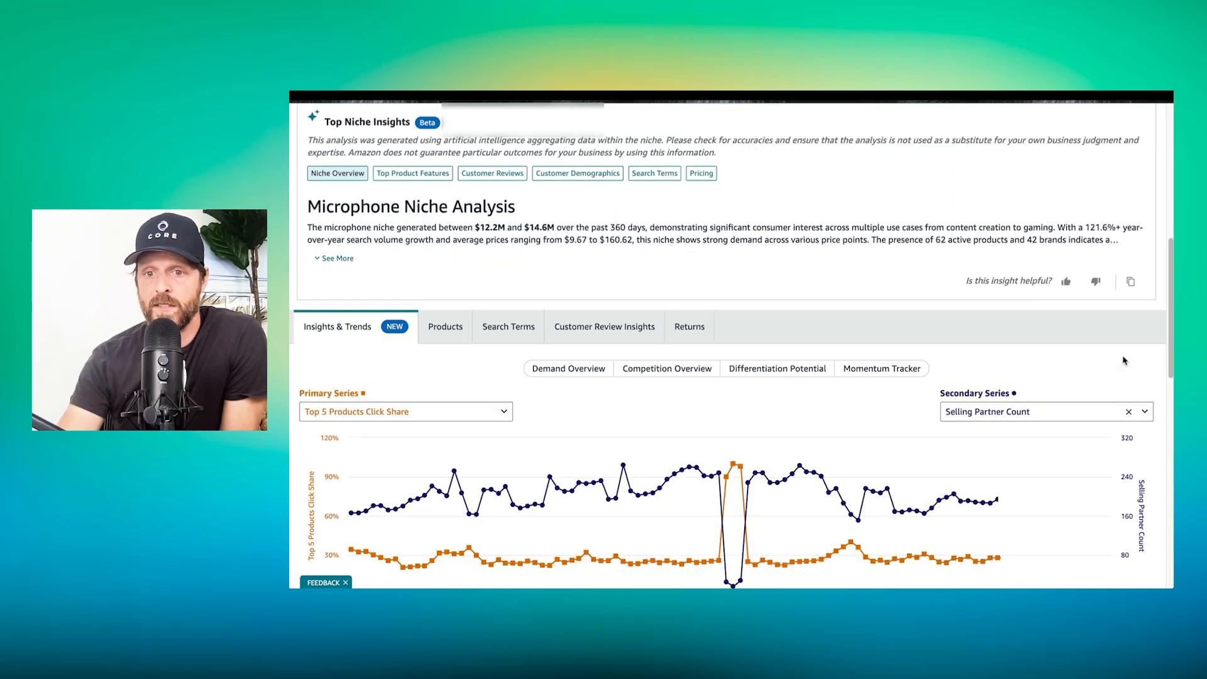
# - Set the secondary series to Search Conversion Rate and bring up the primary metric list
pyautogui.scroll(-3)
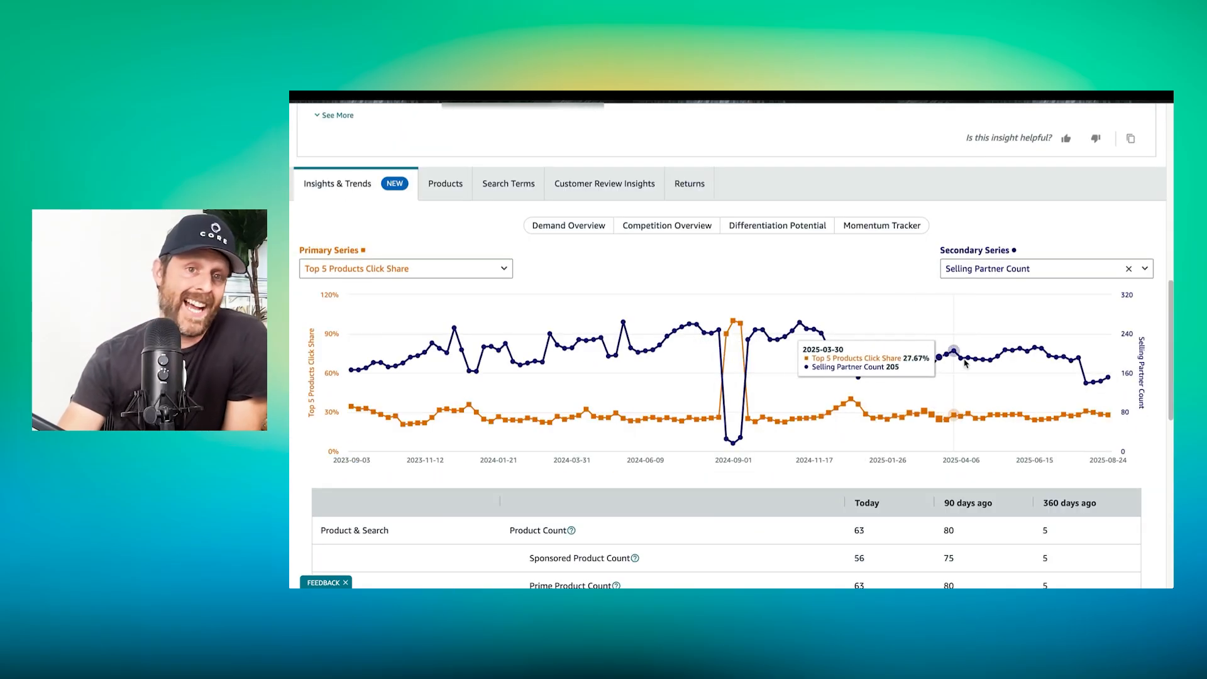
pyautogui.scroll(3)
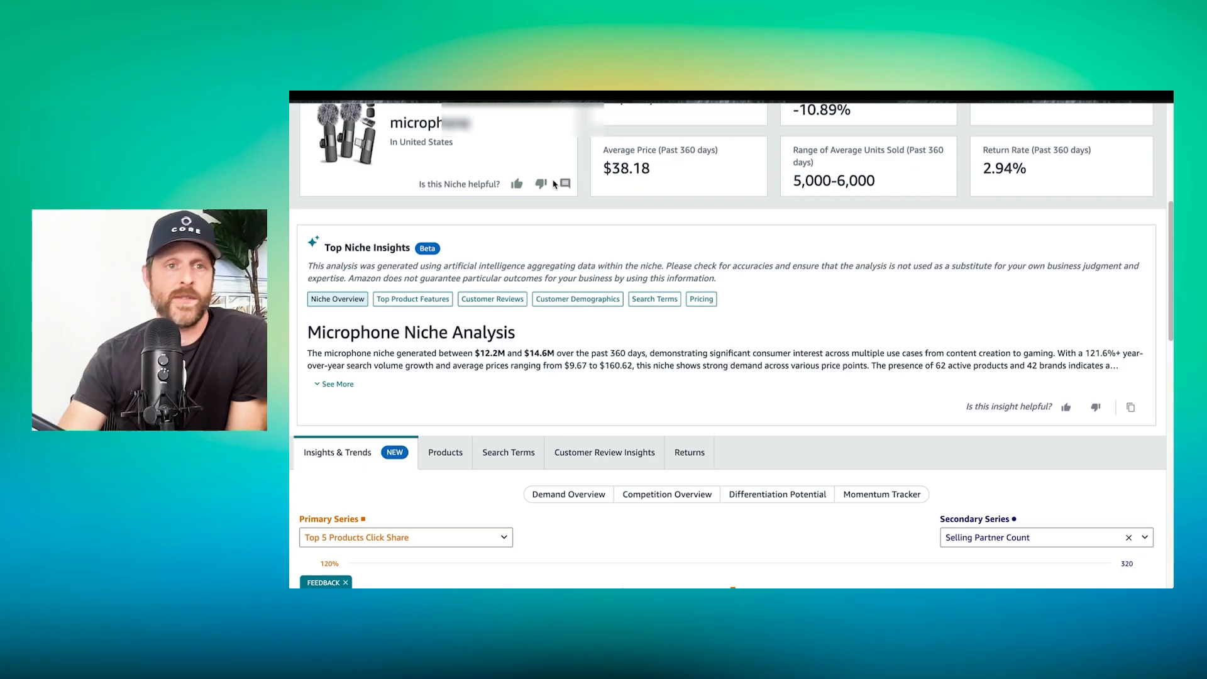
pyautogui.scroll(-3)
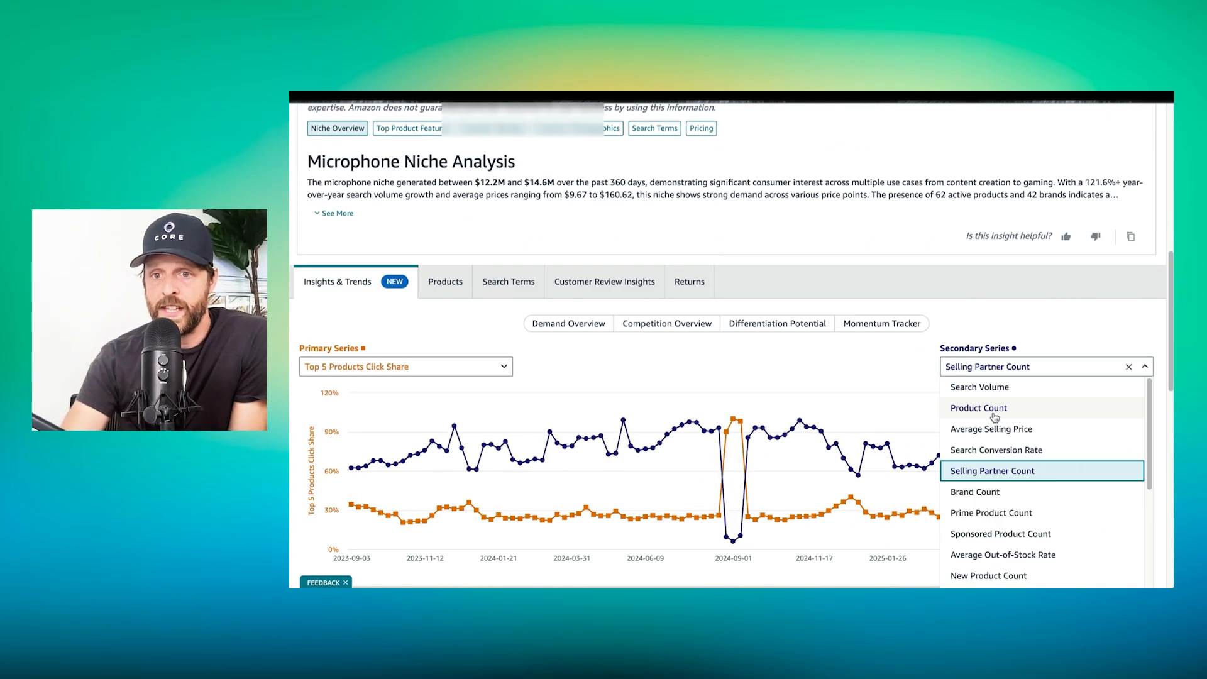
pyautogui.moveTo(965, 420)
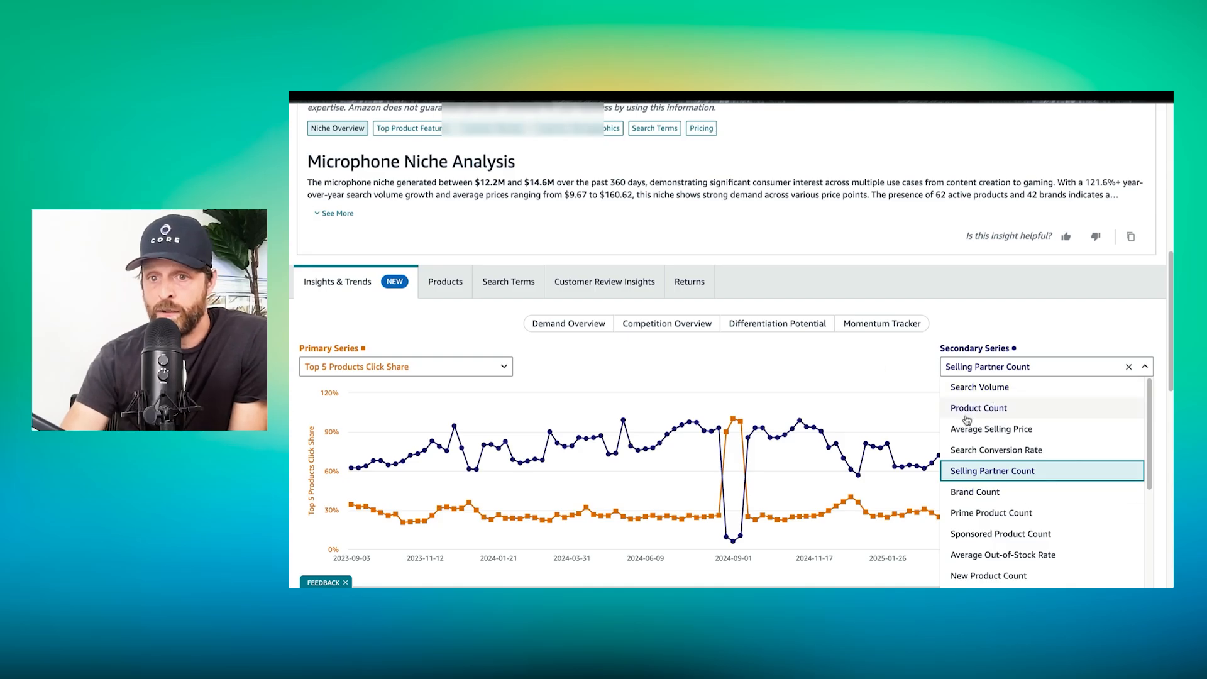
pyautogui.click(995, 449)
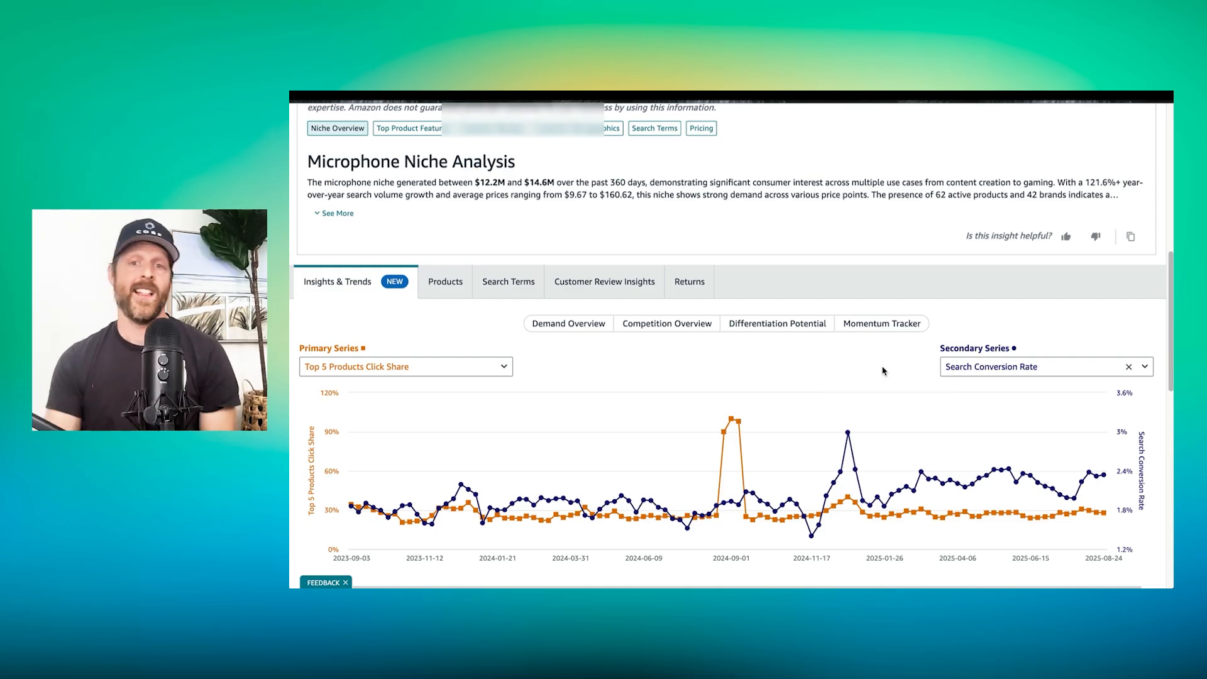
pyautogui.click(405, 367)
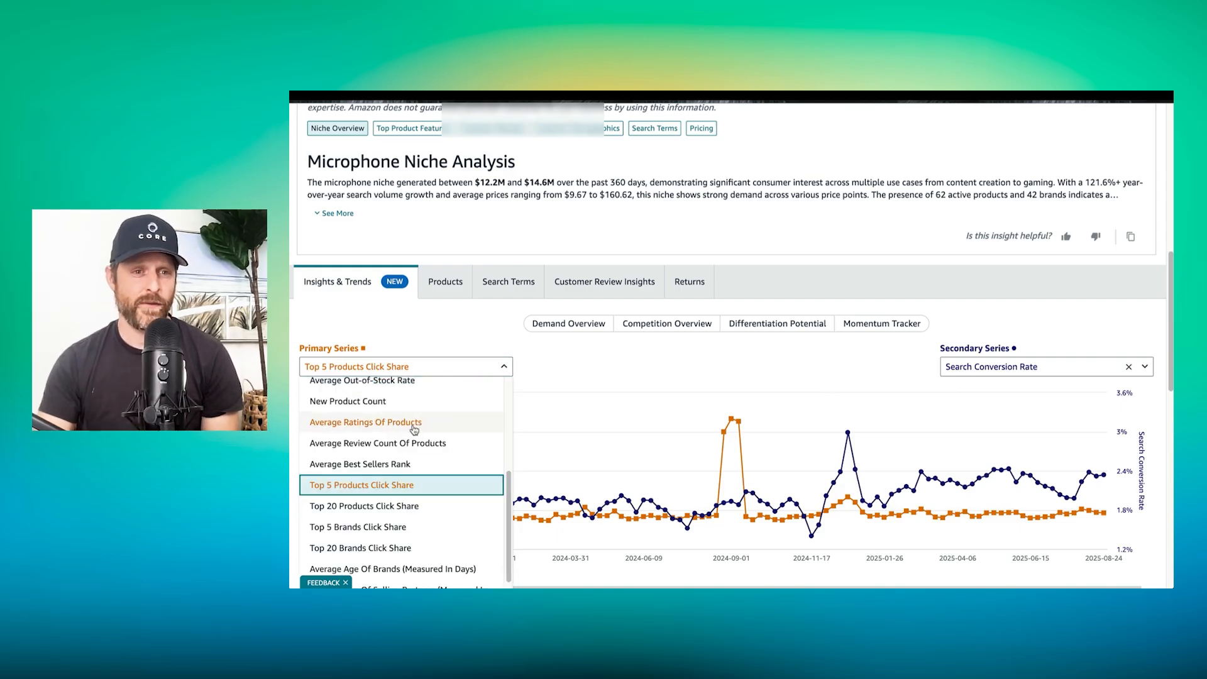